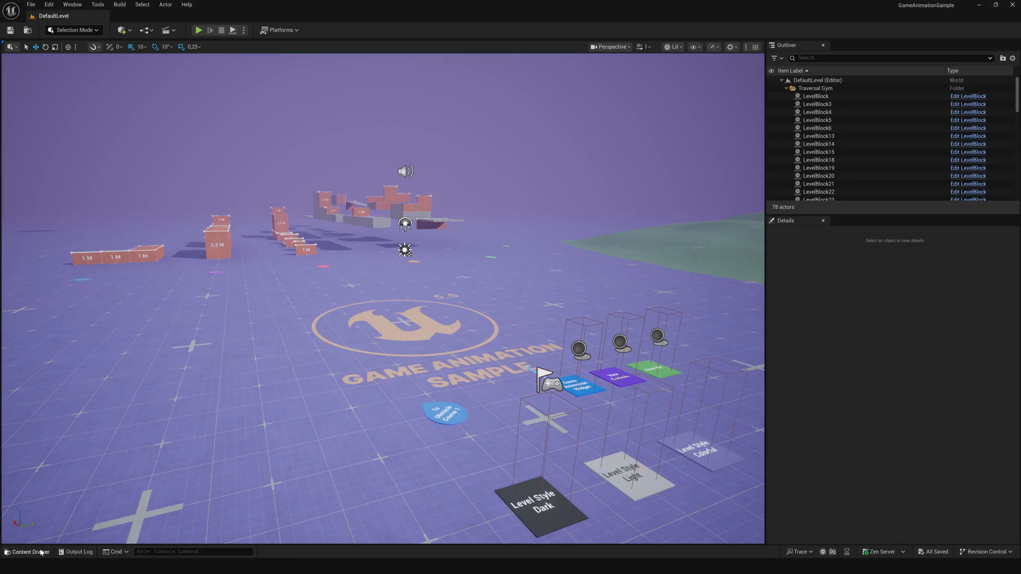
# - Open the Content Drawer to show the Content > Blueprints folder with the sandbox character assets
pyautogui.click(27, 552)
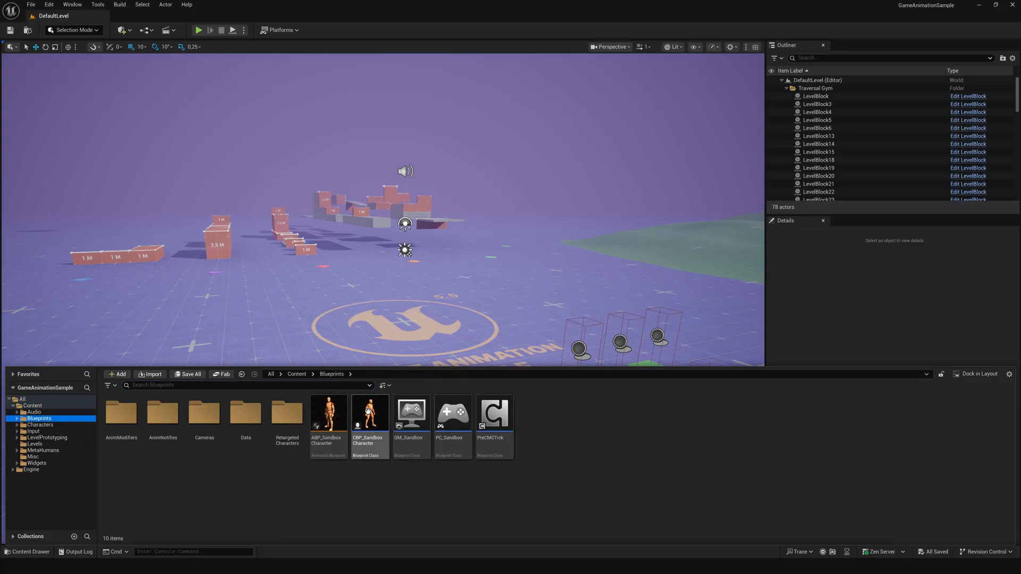
pyautogui.moveTo(369, 413)
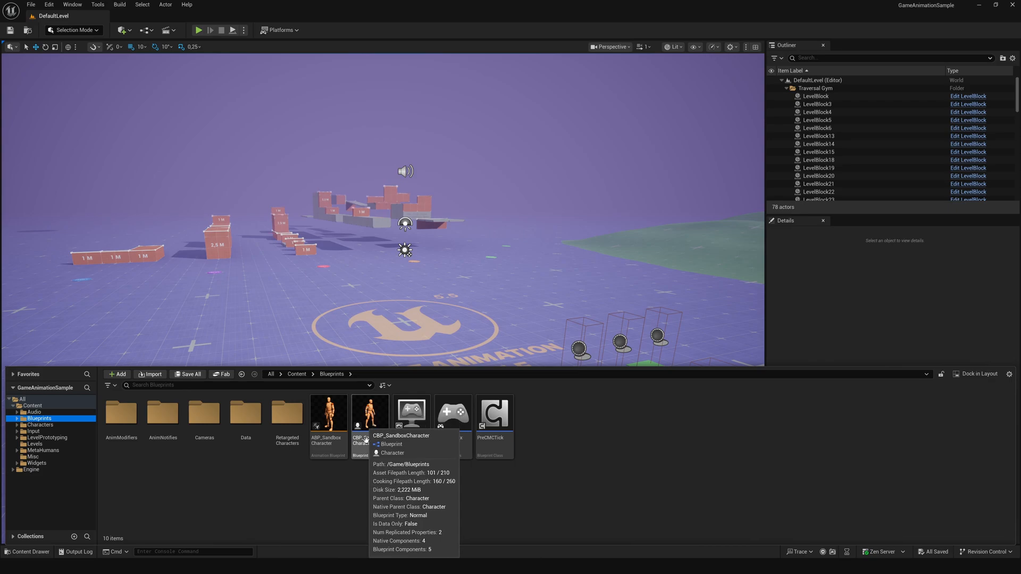
pyautogui.moveTo(369, 470)
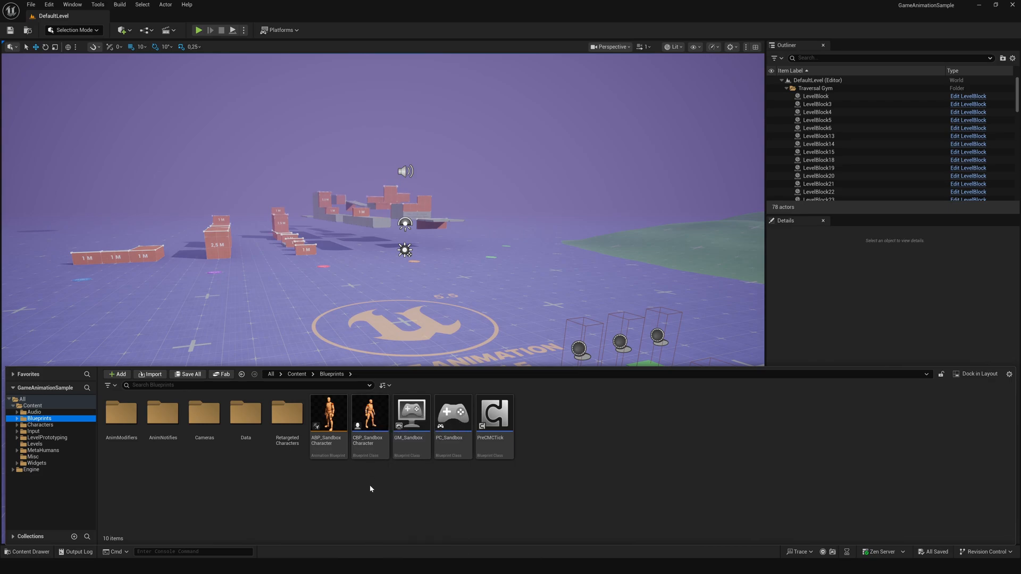
# - Migrate CBP_SandboxCharacter to MotionMatching_Tut's Content folder, overwriting existing assets
pyautogui.rightClick(369, 417)
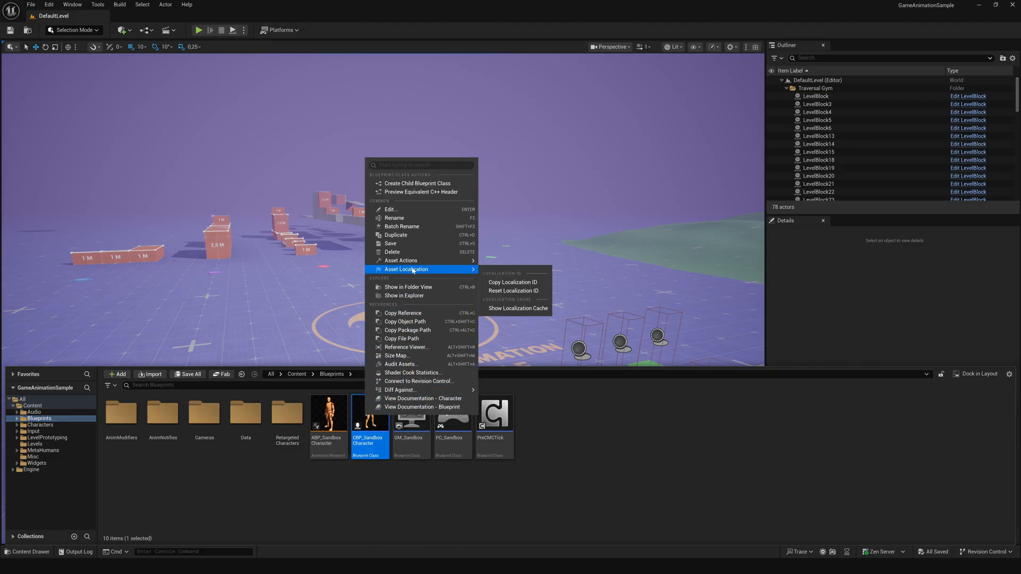
pyautogui.moveTo(401, 261)
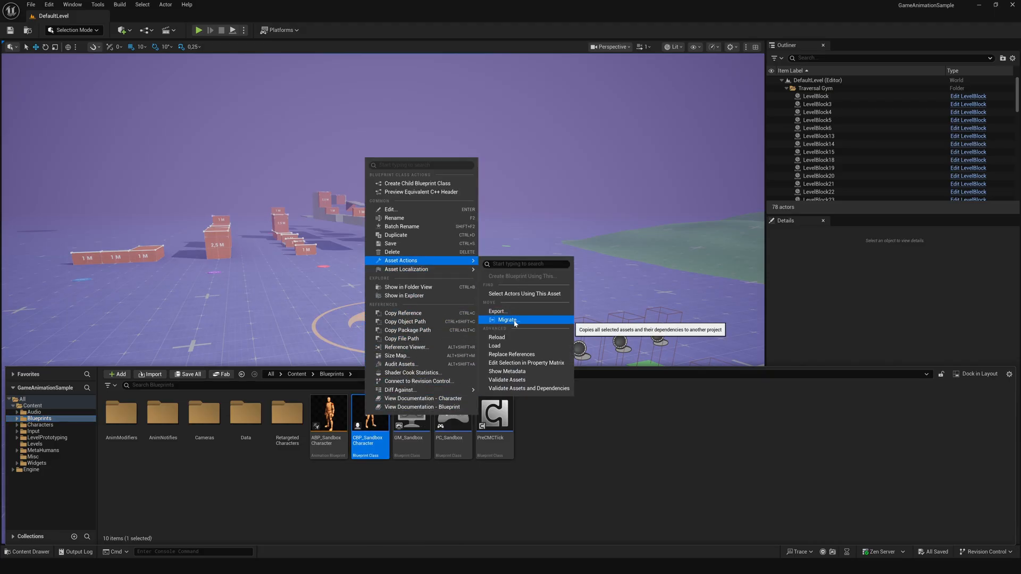
pyautogui.click(507, 320)
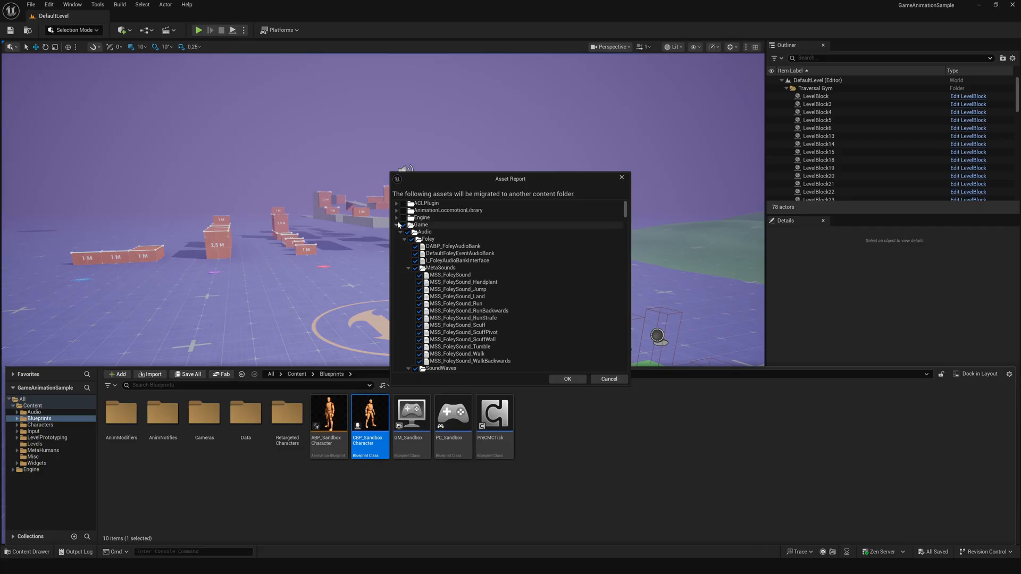
pyautogui.scroll(-3)
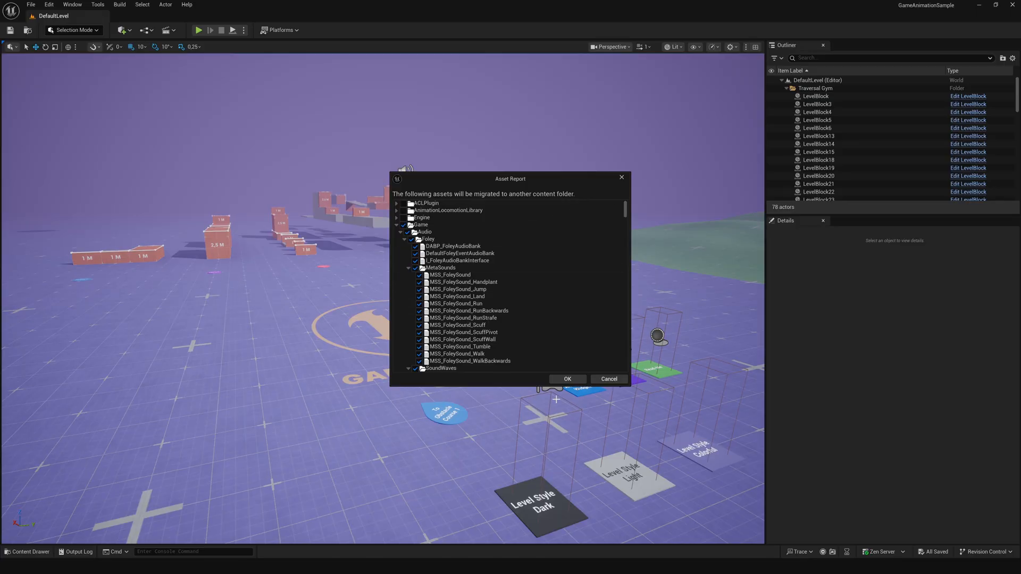
pyautogui.click(566, 380)
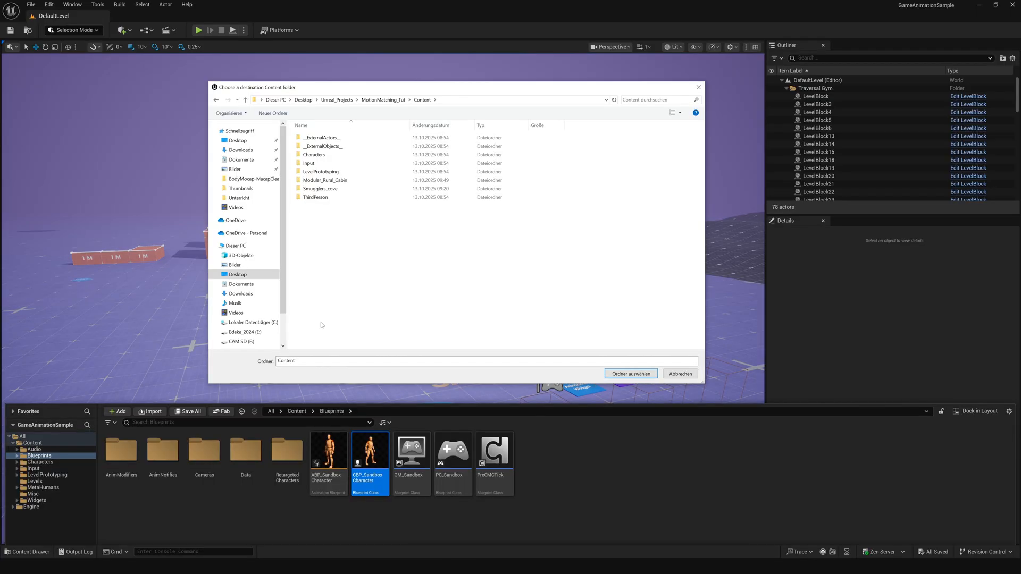
pyautogui.click(630, 373)
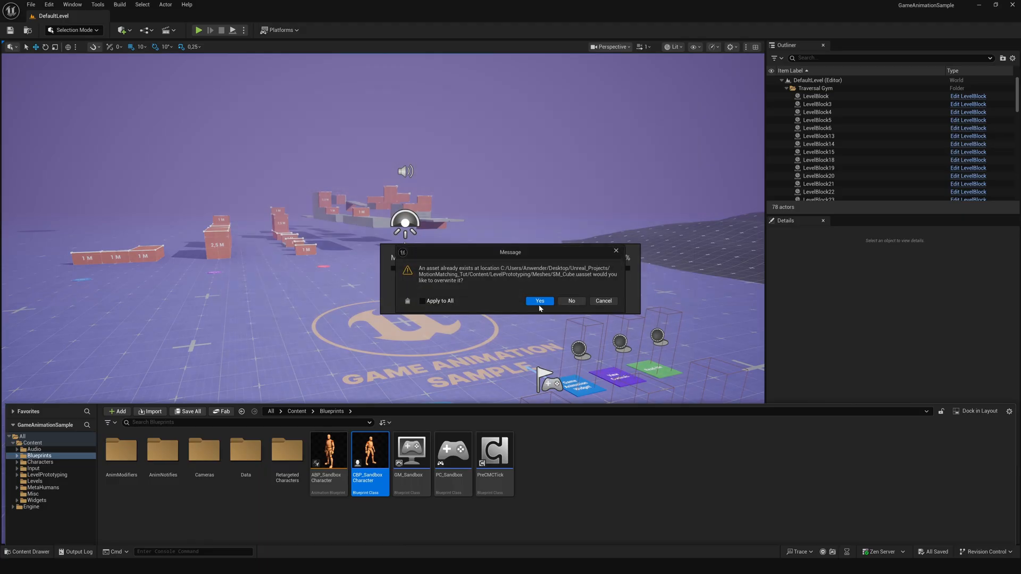
pyautogui.click(540, 299)
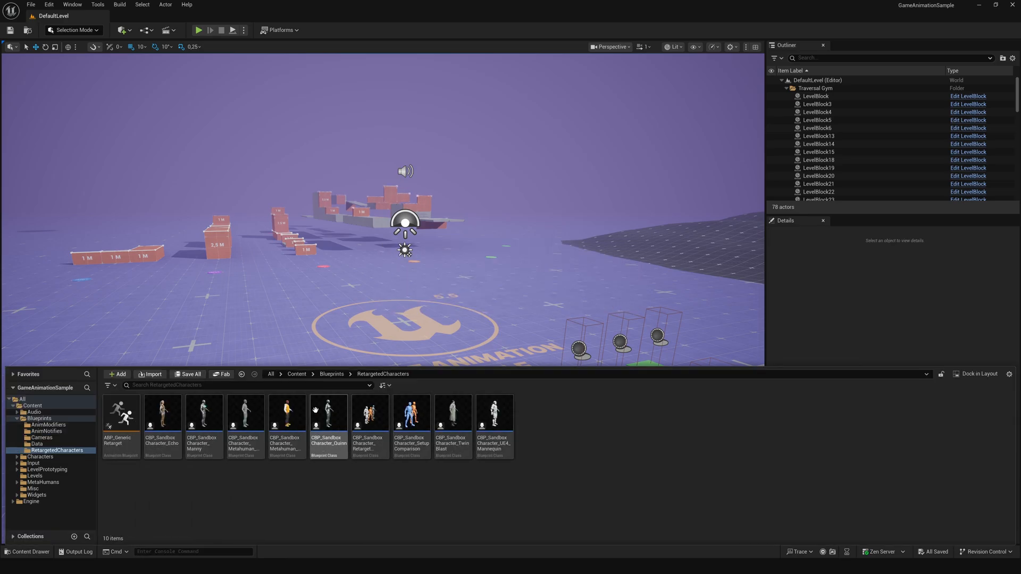
pyautogui.moveTo(287, 414)
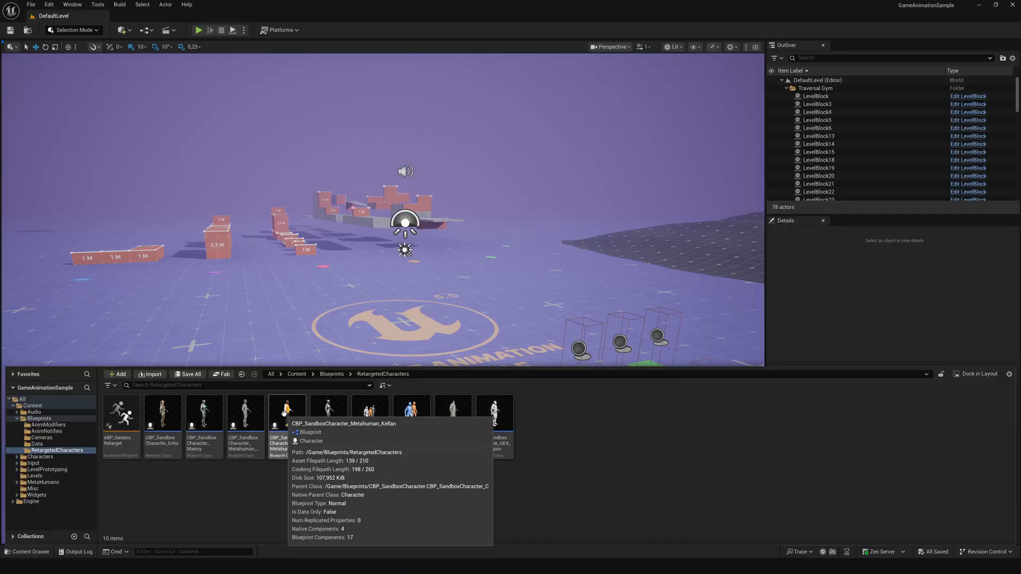
# - Migrate CBP_SandboxCharacter_Metahuman_Kellan into the MotionMatching_Tut Content folder
pyautogui.click(286, 414)
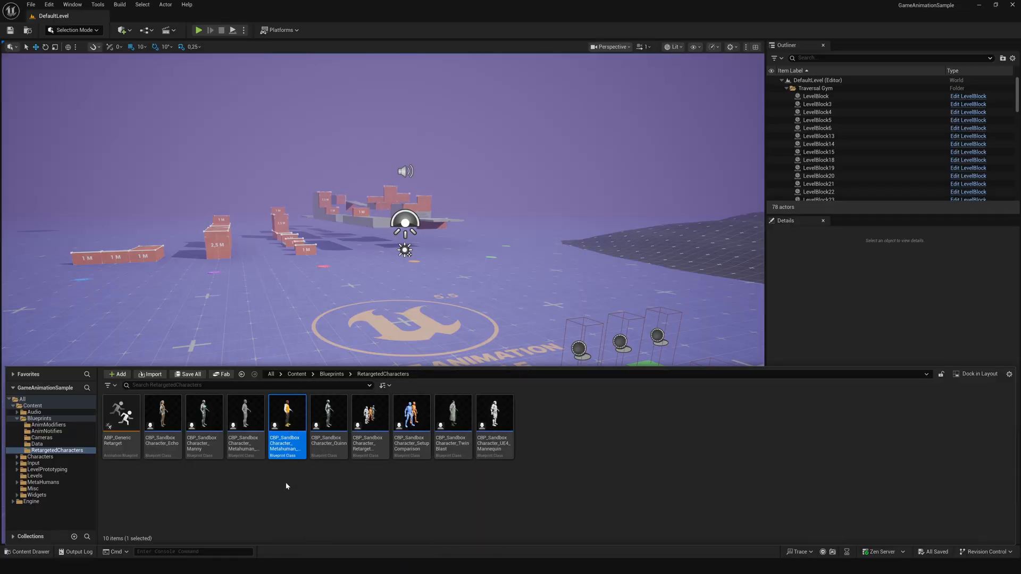
pyautogui.moveTo(286, 417)
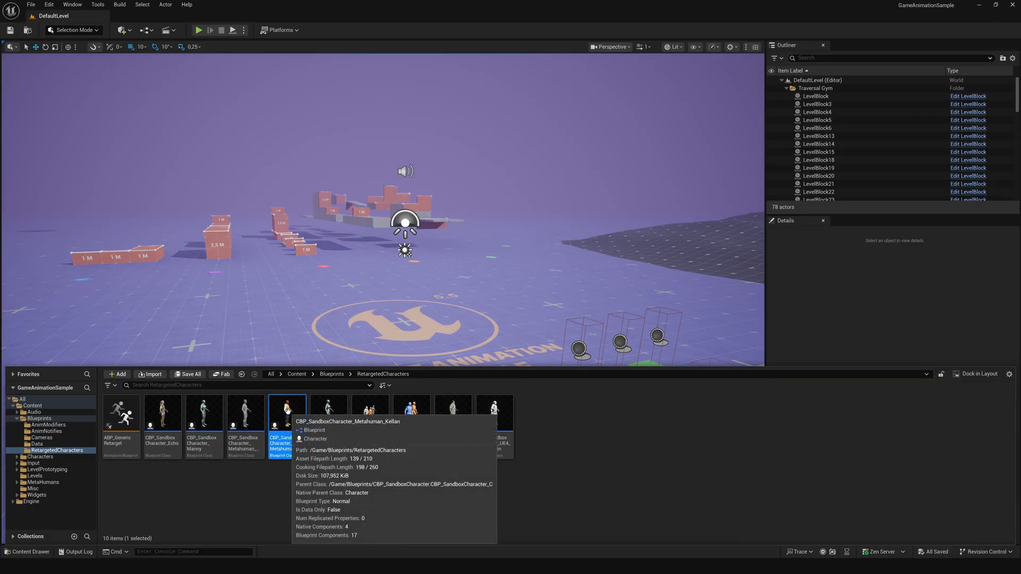
pyautogui.rightClick(287, 417)
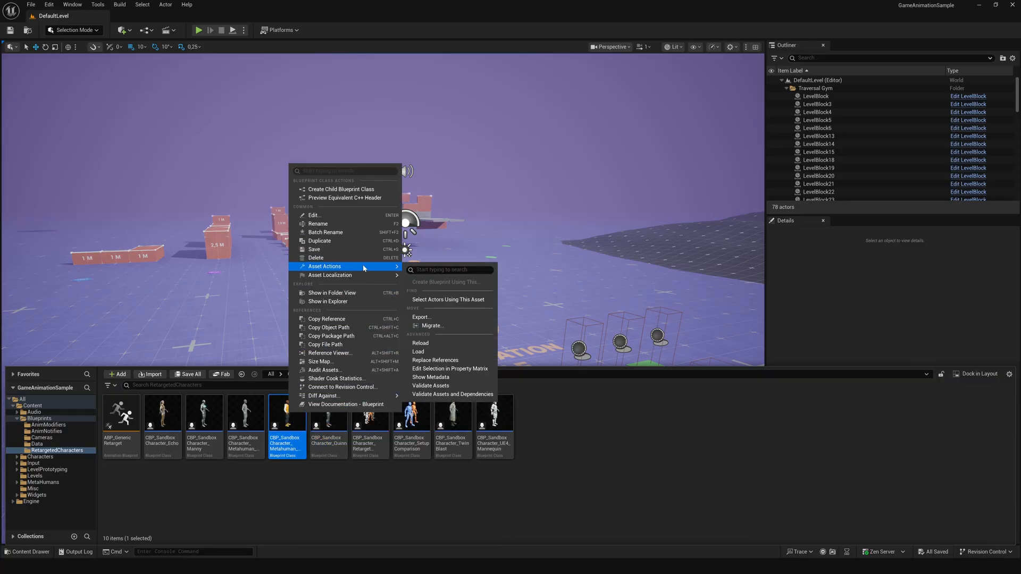
pyautogui.click(431, 325)
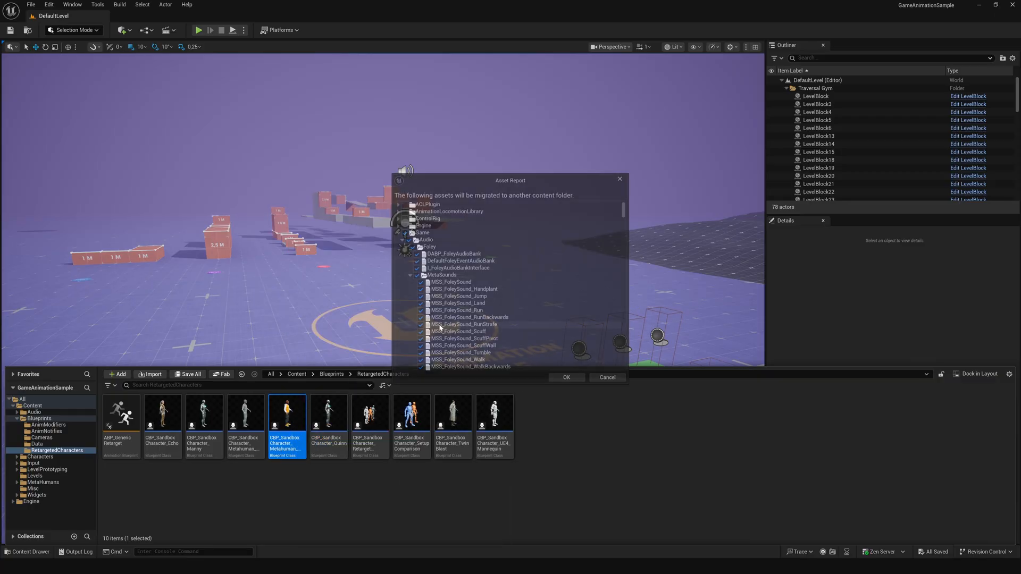
pyautogui.click(565, 378)
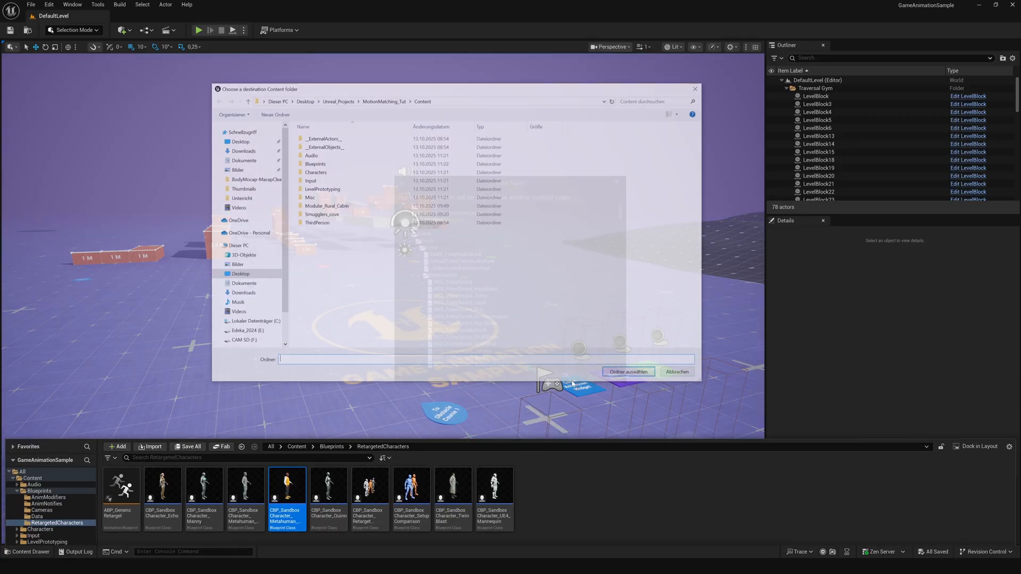
pyautogui.click(627, 371)
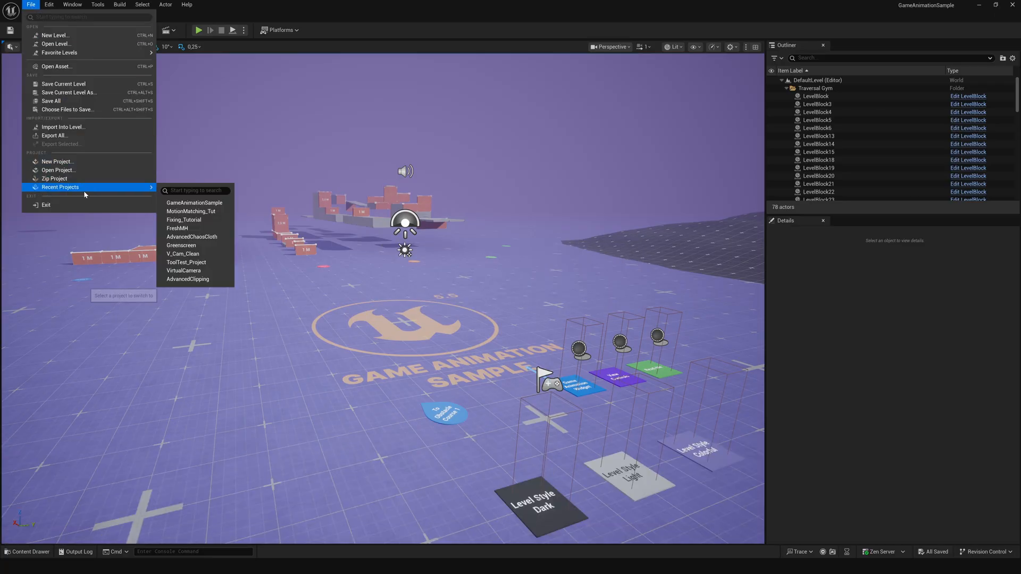
# - Open the MotionMatching_Tut project from Recent Projects and go to the Edit menu
pyautogui.click(191, 211)
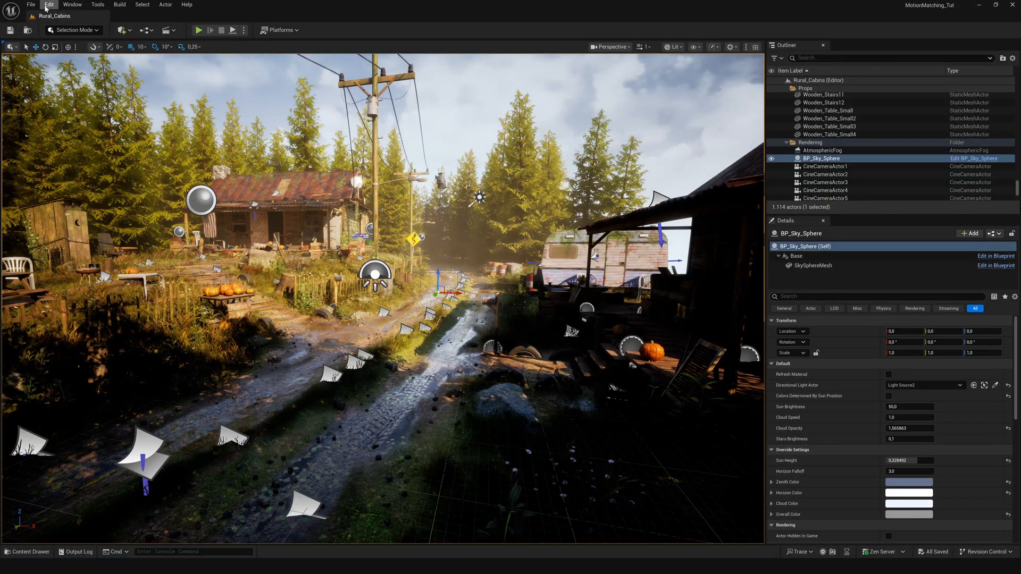
pyautogui.click(48, 5)
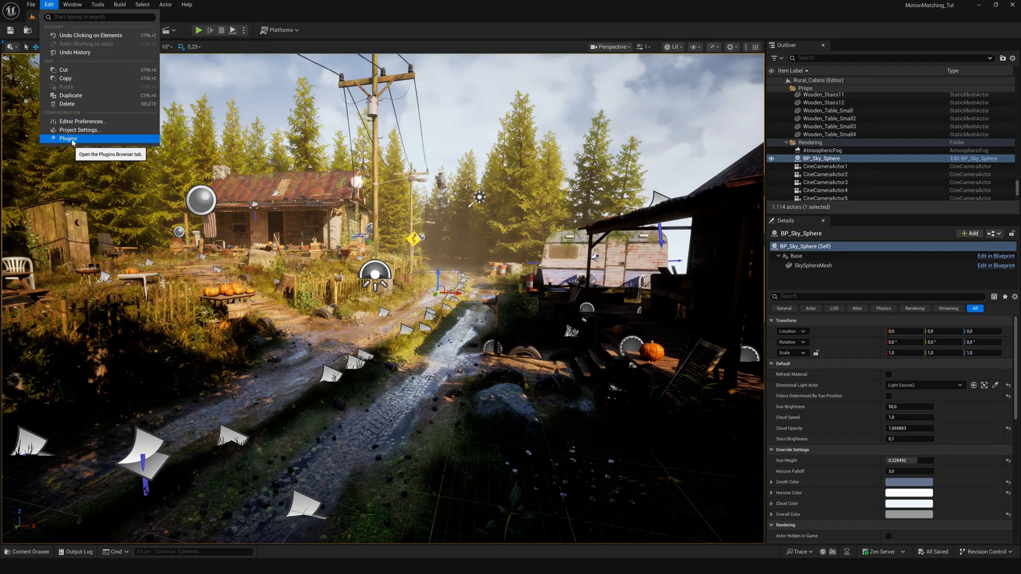
# - Enable the Pose Search, Motion Trajectory and beta Motion Warping plugins
pyautogui.click(67, 138)
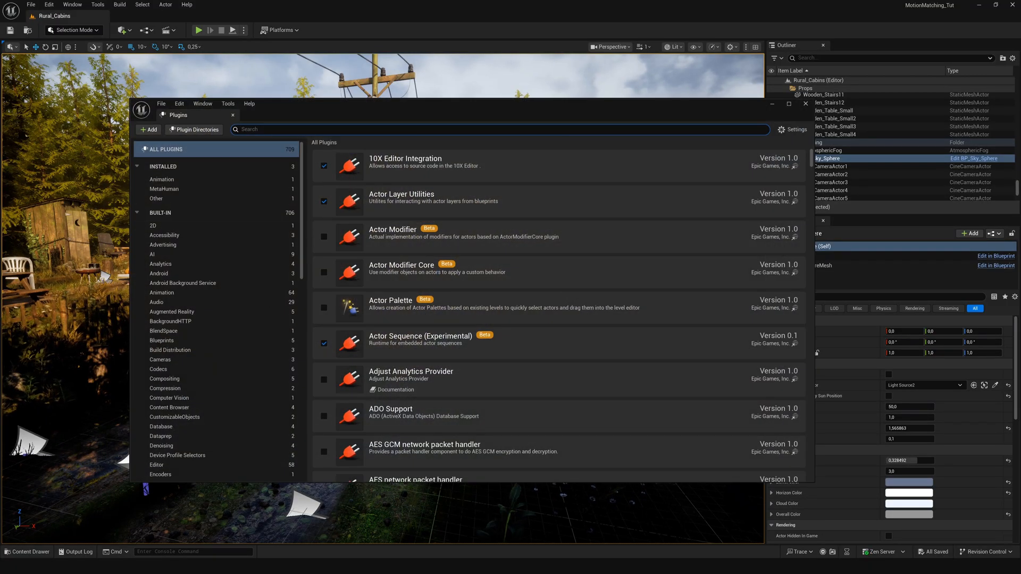
pyautogui.write('pose search')
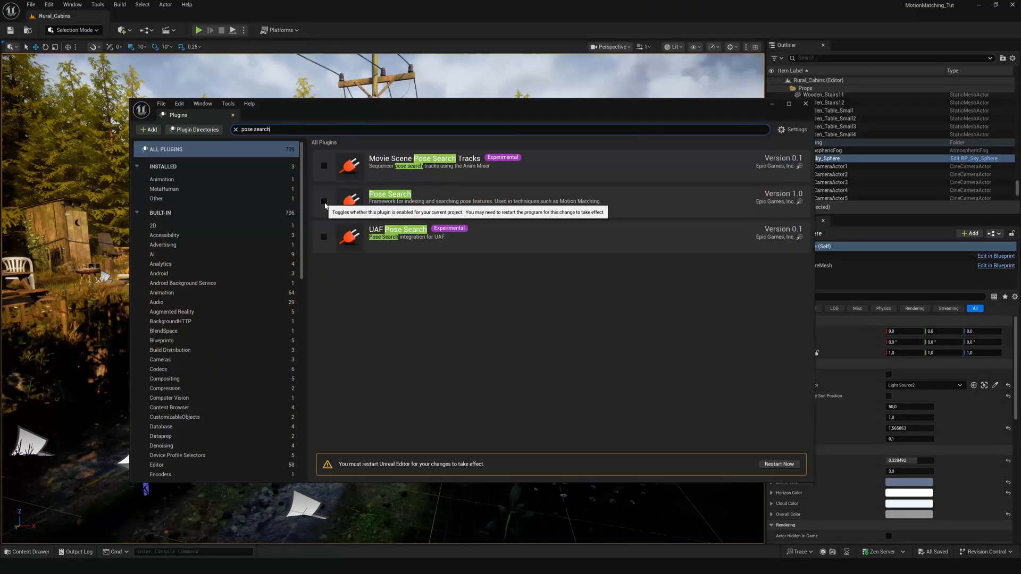
pyautogui.click(323, 201)
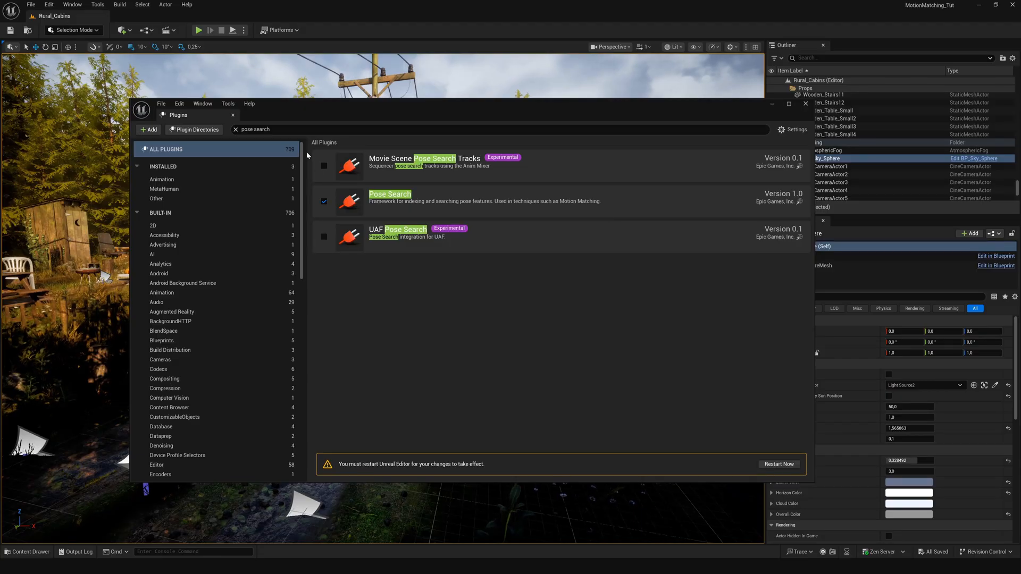
pyautogui.write('motion tr')
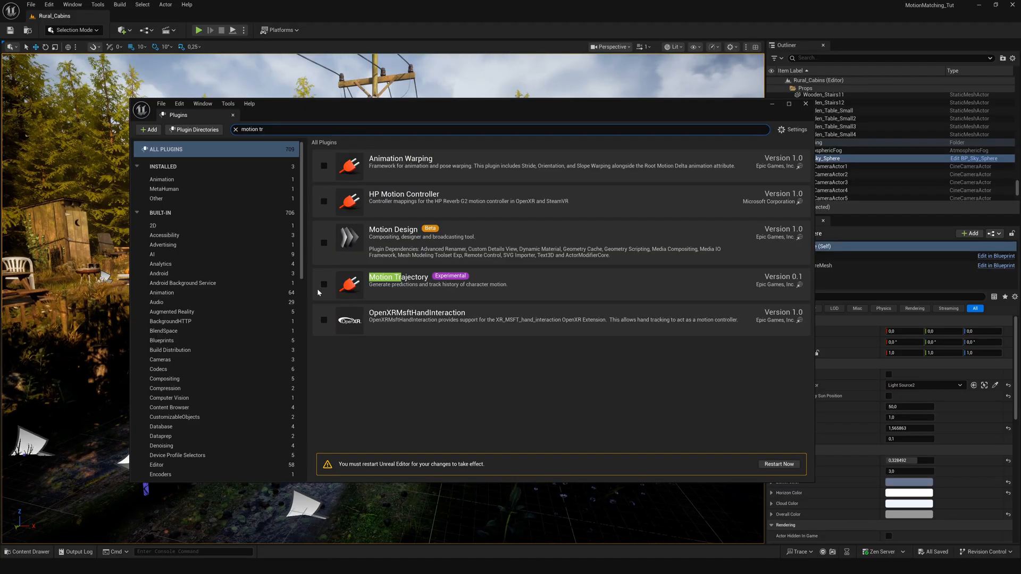
pyautogui.click(323, 284)
pyautogui.write('warp')
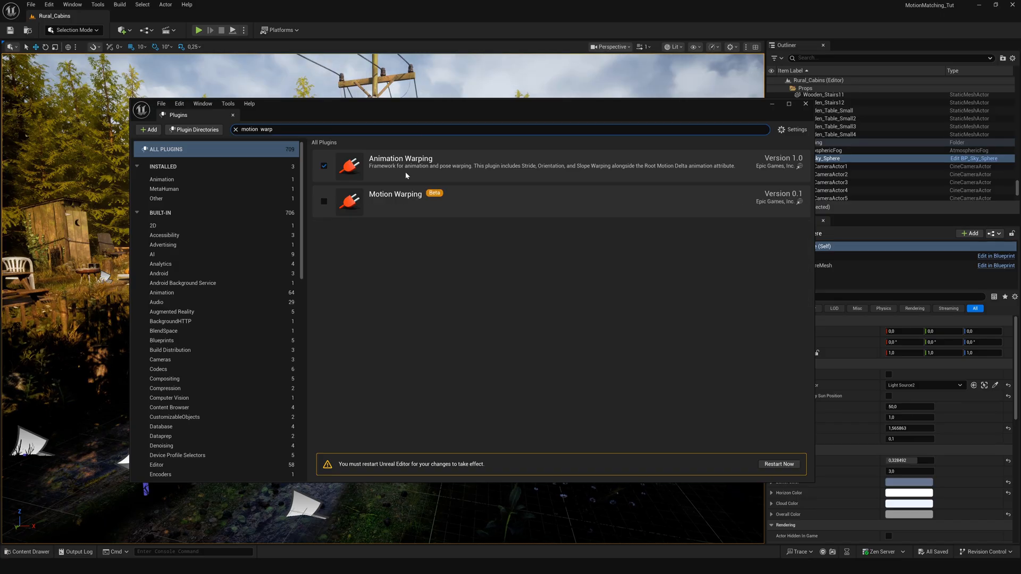
pyautogui.click(323, 201)
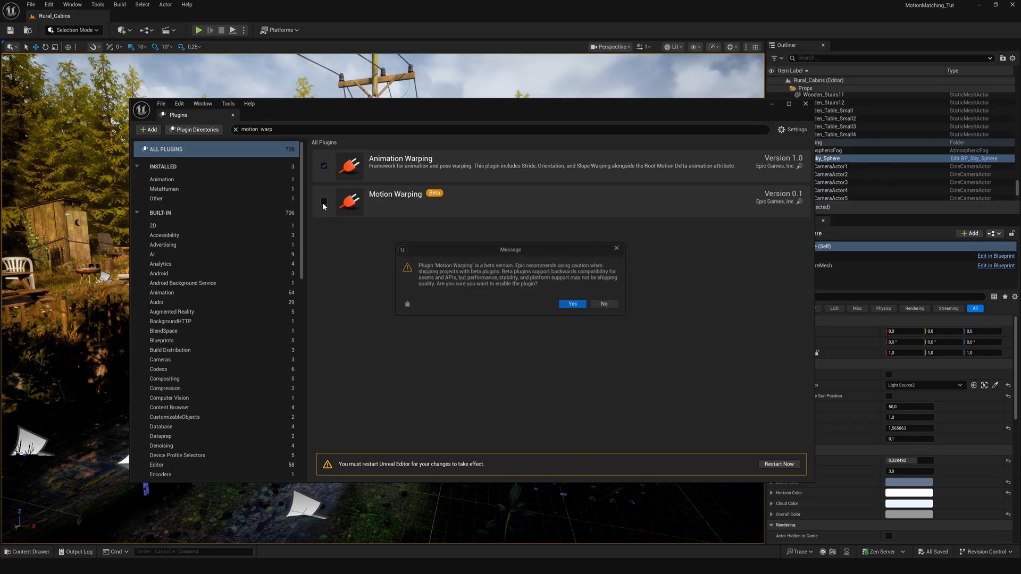
pyautogui.click(571, 304)
pyautogui.write('graph')
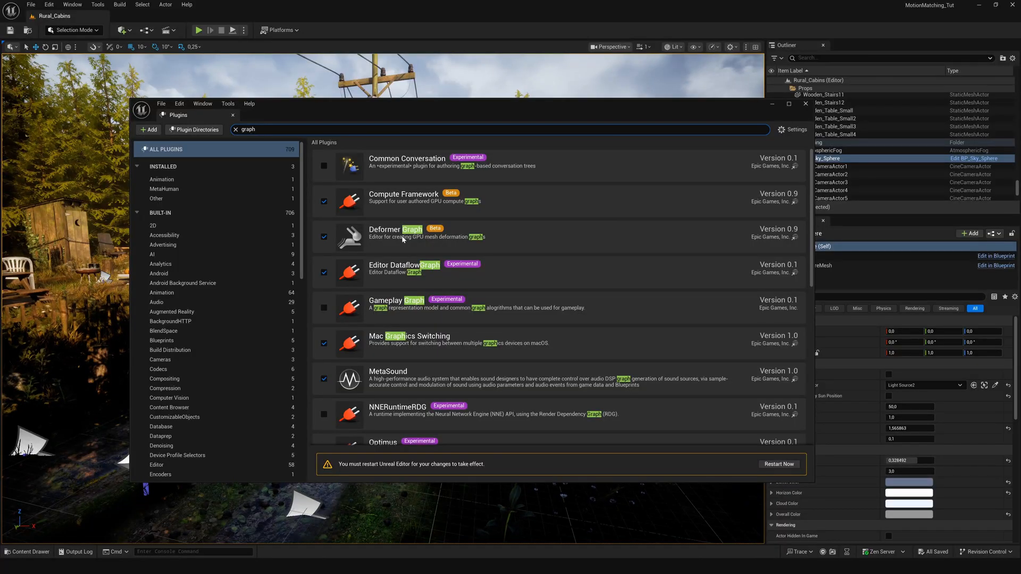
# - Search for Chooser and MetaHuman, and enable the beta MetaHuman Creator plugin
pyautogui.write('choo')
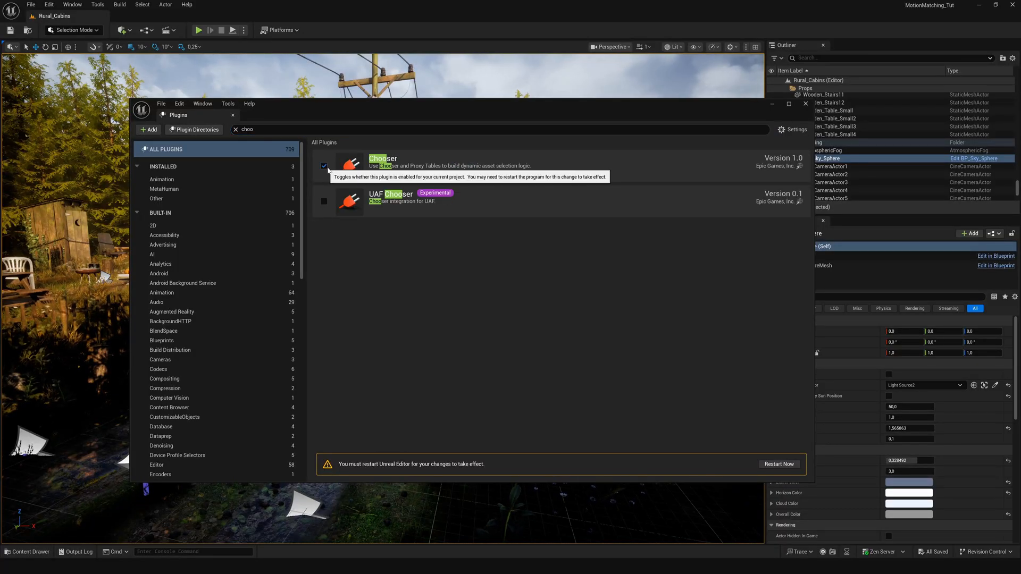
pyautogui.write('metahuman')
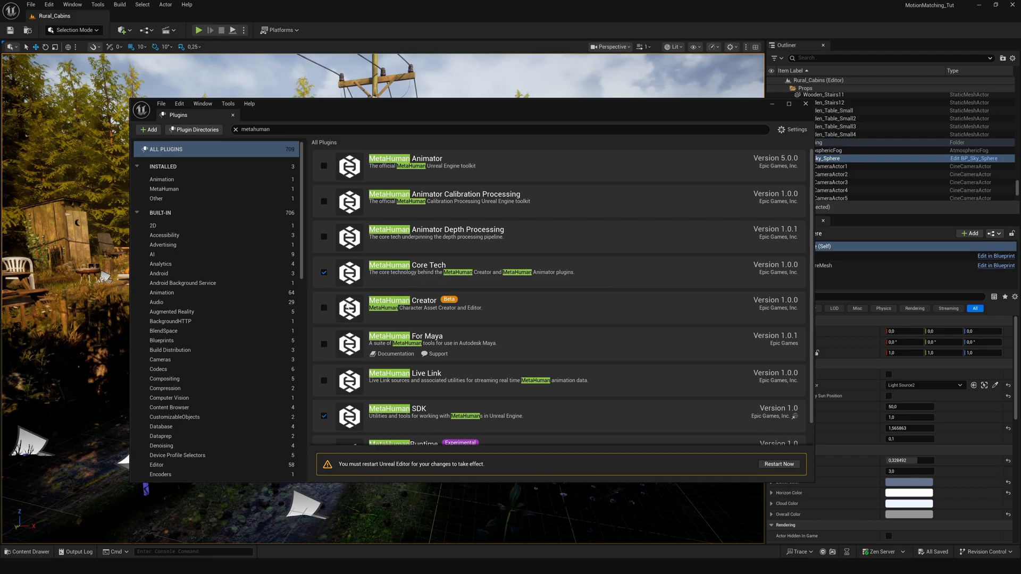
pyautogui.click(324, 308)
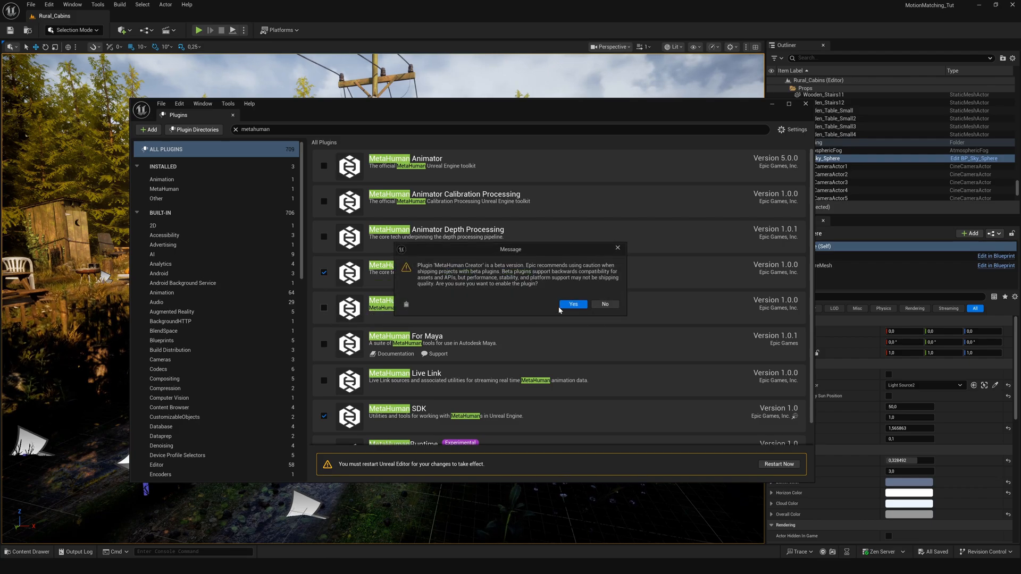
pyautogui.click(572, 305)
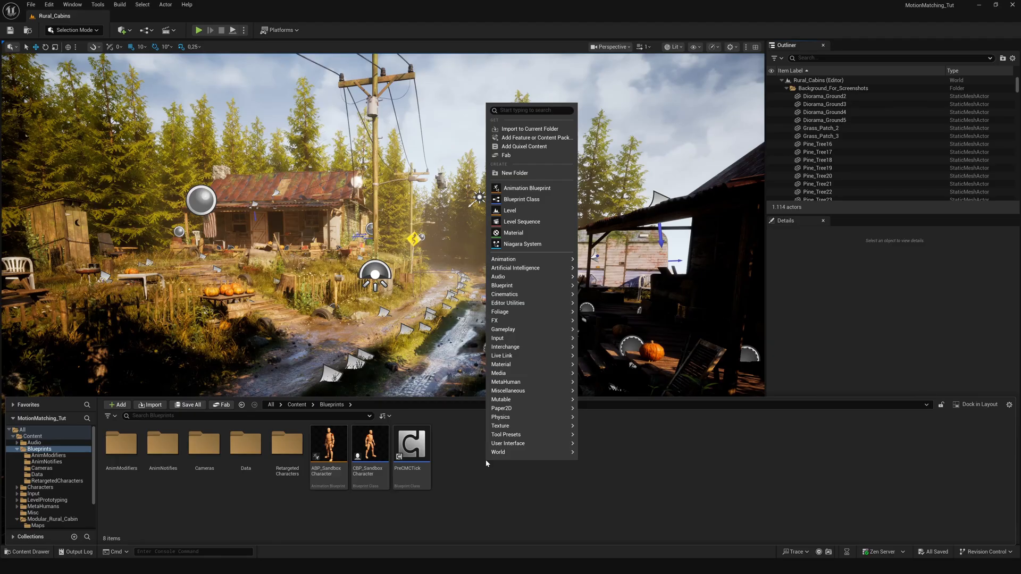
pyautogui.moveTo(522, 199)
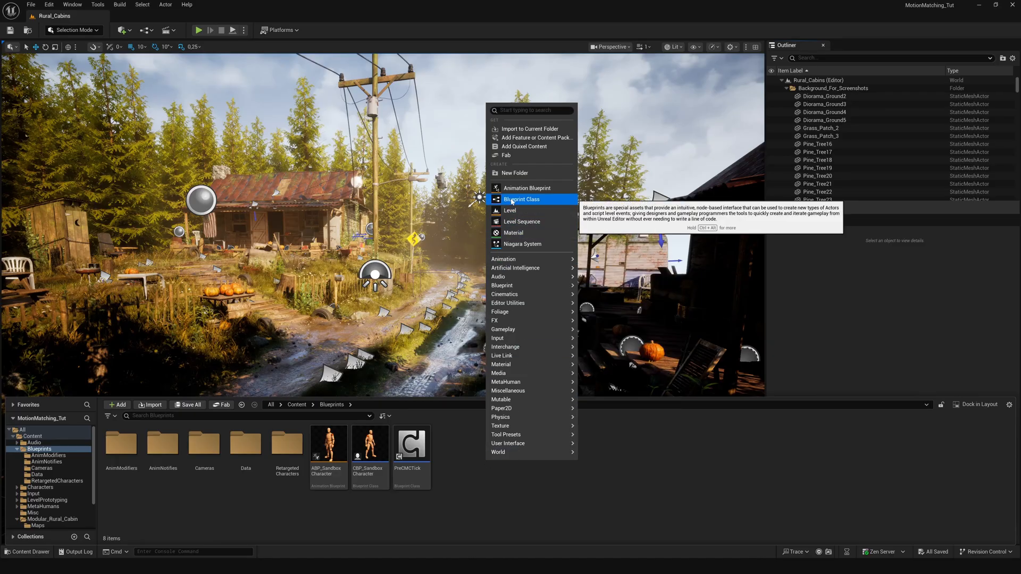
# - Create GM_MotionTest, set it as GameMode Override, and make the sandbox character Default Pawn
pyautogui.click(521, 200)
pyautogui.write('GM_')
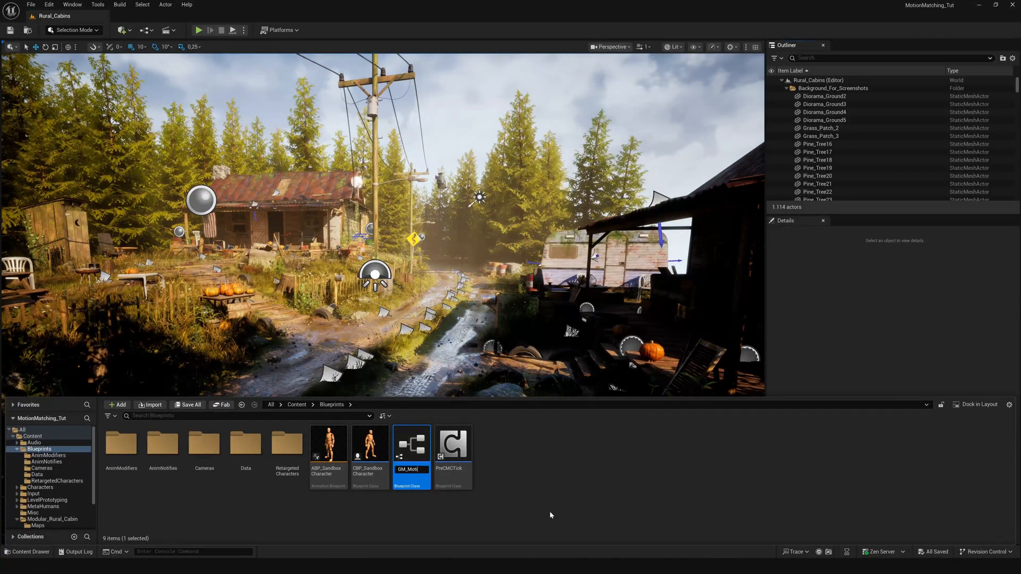
pyautogui.write('MotionTest')
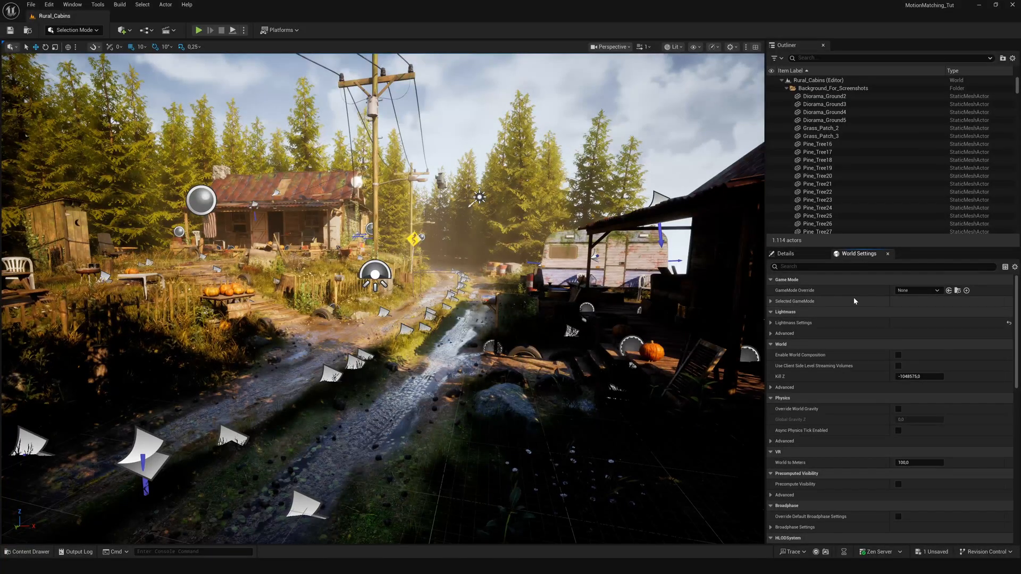
pyautogui.click(26, 552)
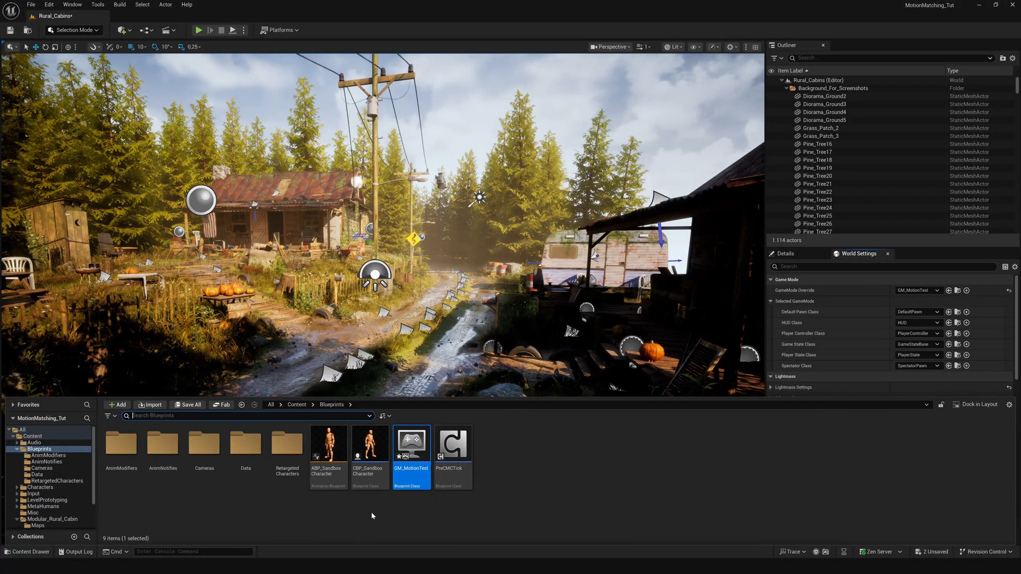
pyautogui.click(369, 444)
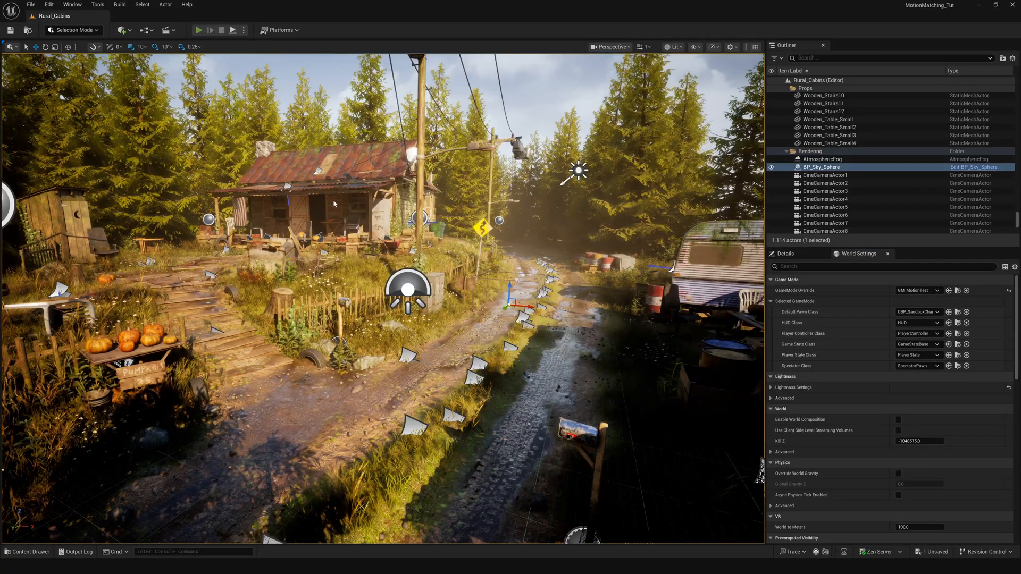
# - Play the Rural Cabins level and run the mannequin, stop, then play again
pyautogui.click(199, 30)
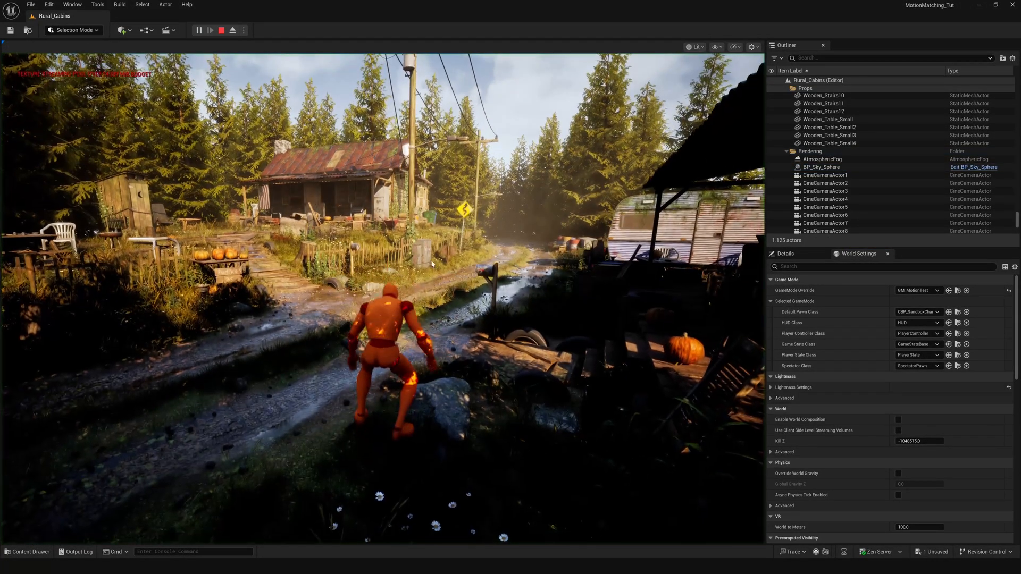
pyautogui.click(199, 29)
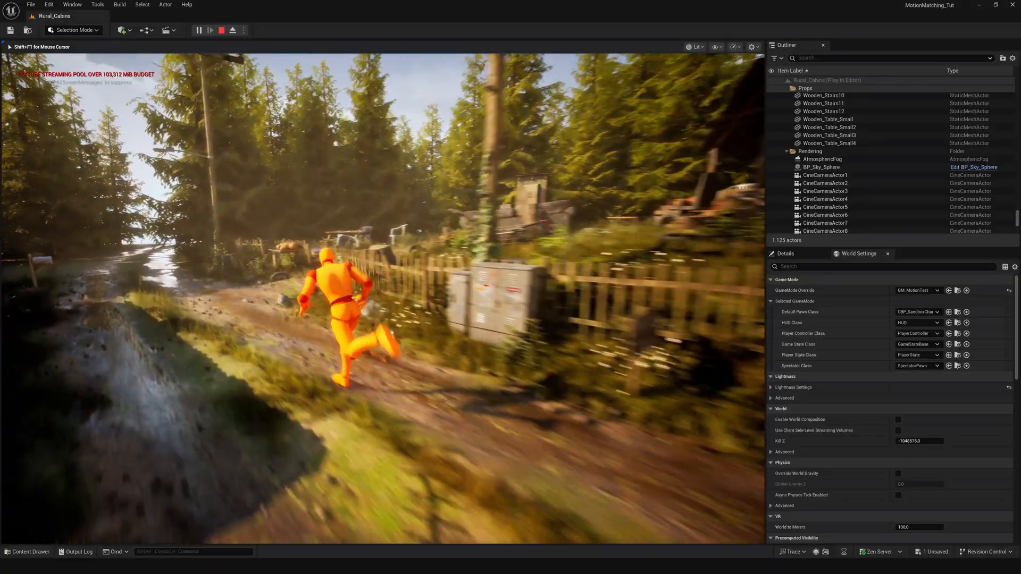
pyautogui.click(221, 30)
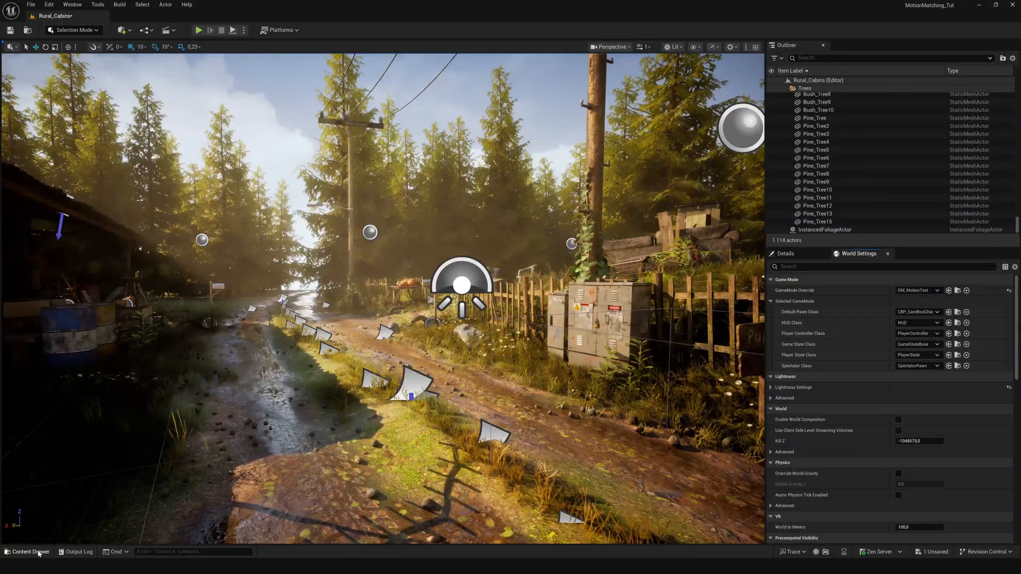
pyautogui.click(29, 552)
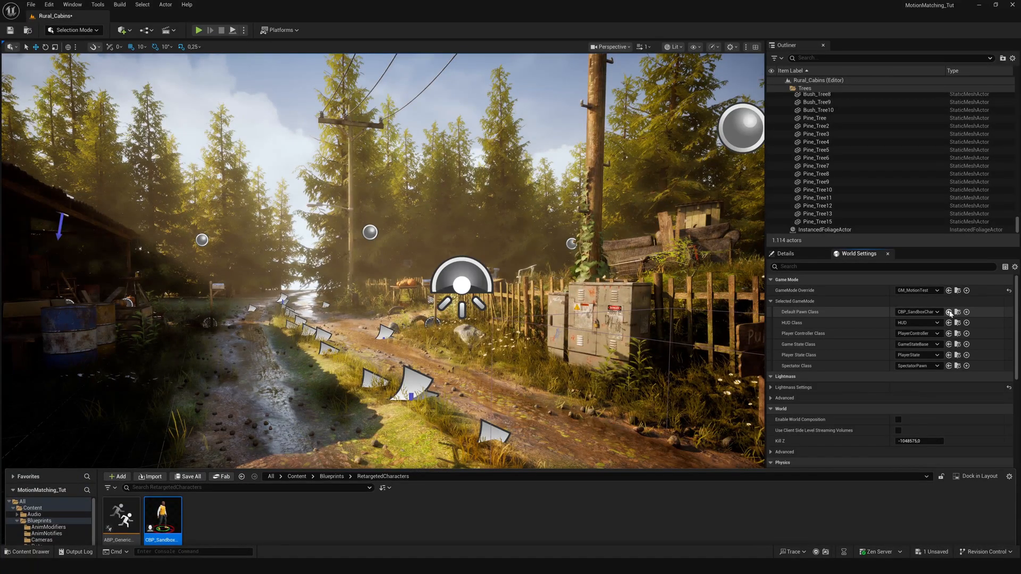
pyautogui.moveTo(615, 386)
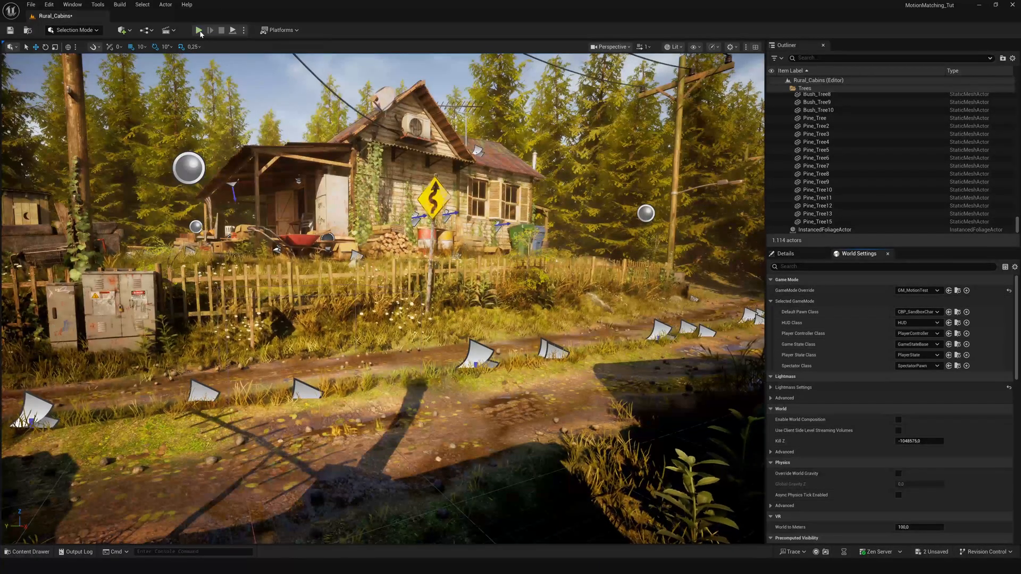
pyautogui.click(198, 29)
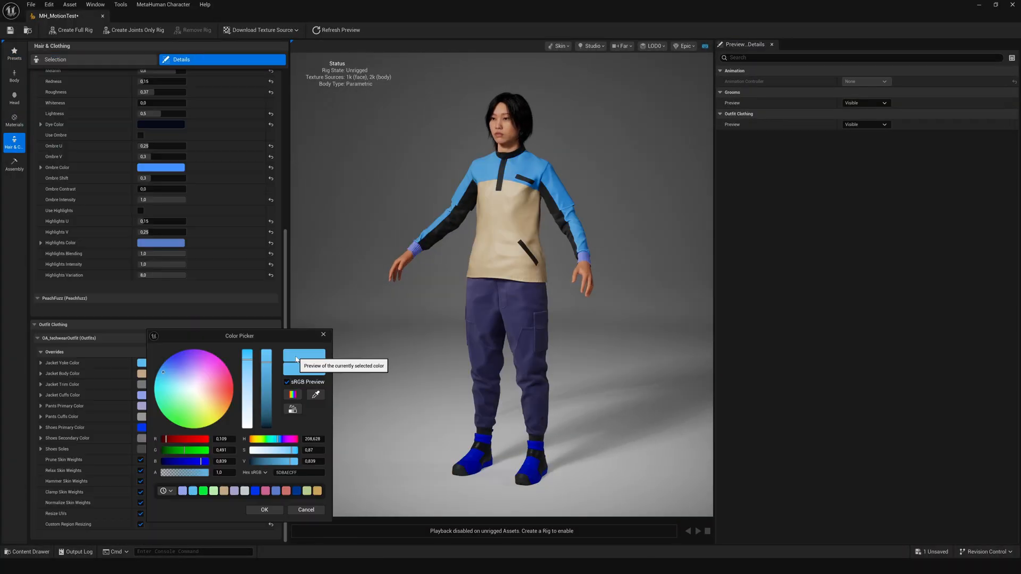
# - Confirm the new outfit colour in the Color Picker
pyautogui.click(217, 359)
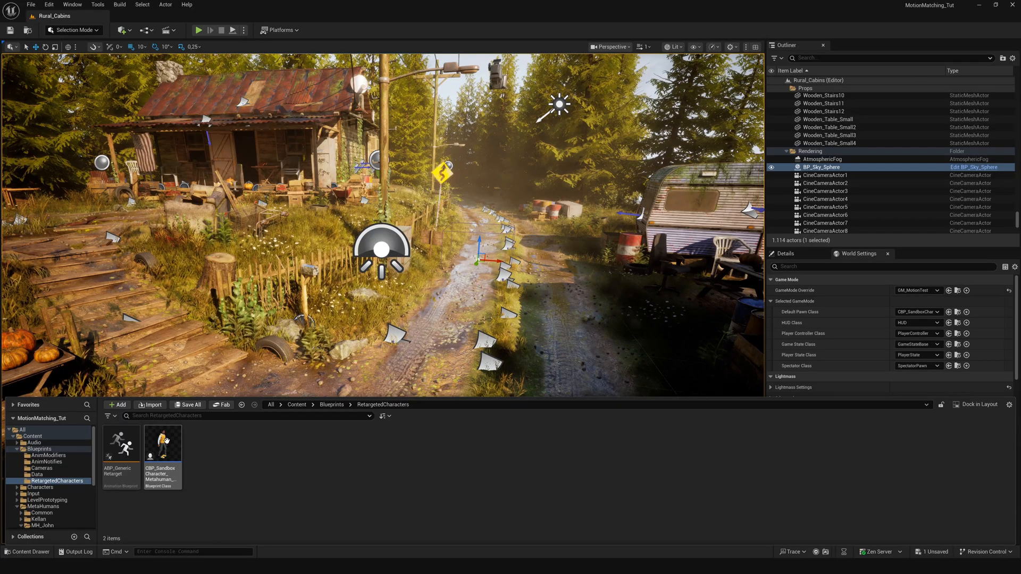
pyautogui.moveTo(162, 446)
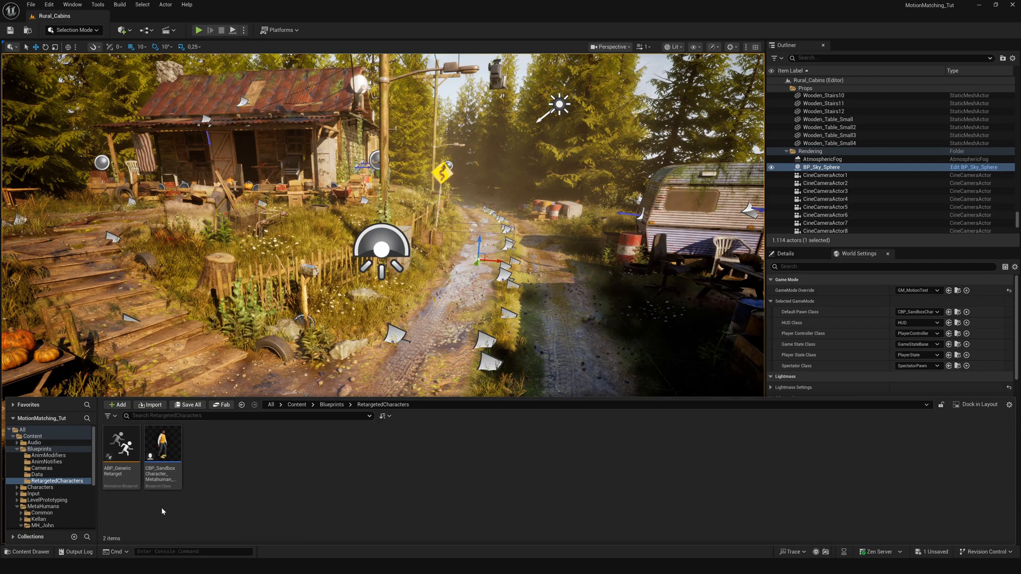
# - Duplicate the MetaHuman sandbox character blueprint and rename the copy with a _Test suffix
pyautogui.rightClick(162, 444)
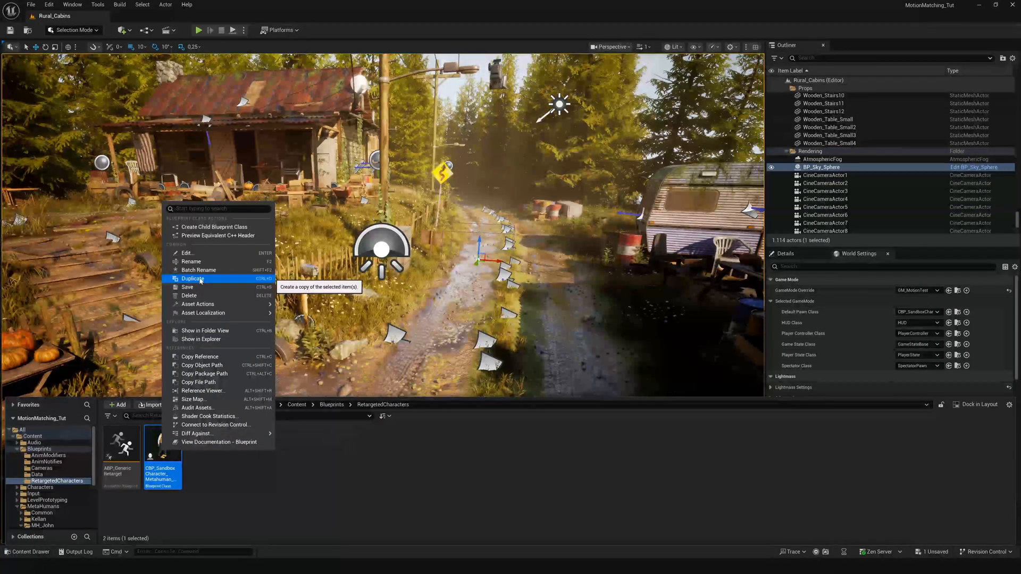
pyautogui.click(193, 279)
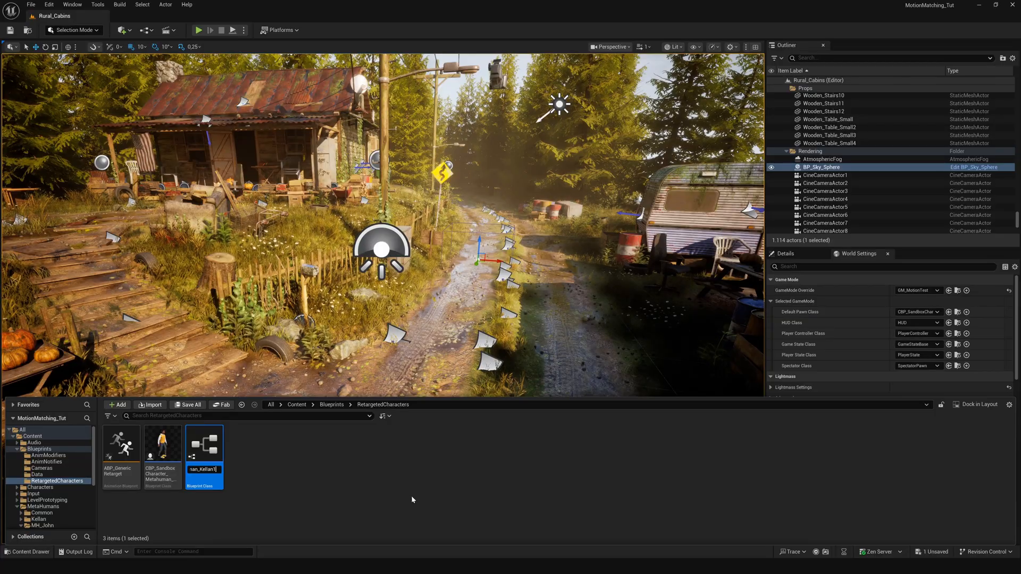
pyautogui.write('human_Test')
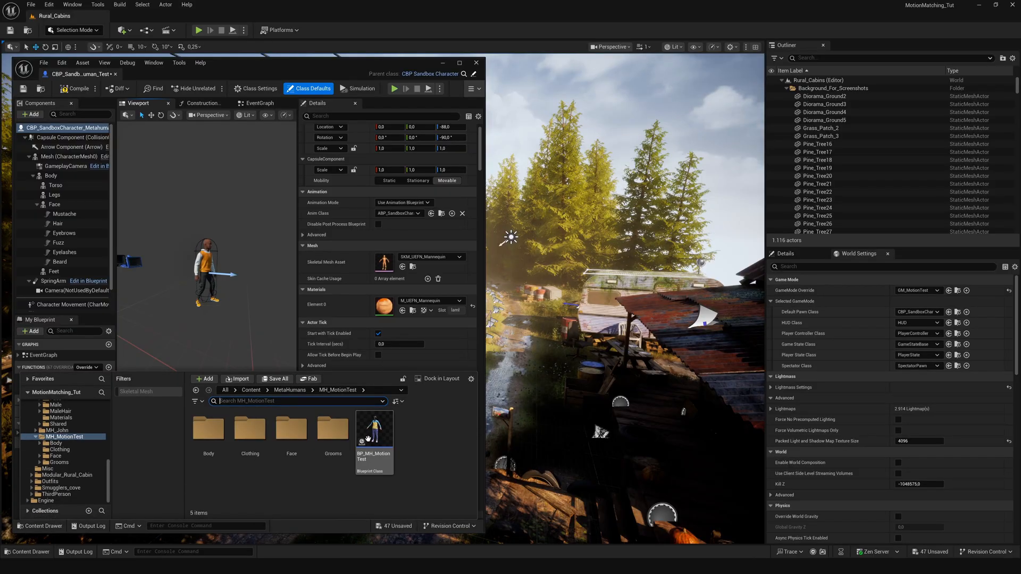
# - Open BP_MH_MotionTest from the MH_MotionTest folder in a second Blueprint editor
pyautogui.click(373, 428)
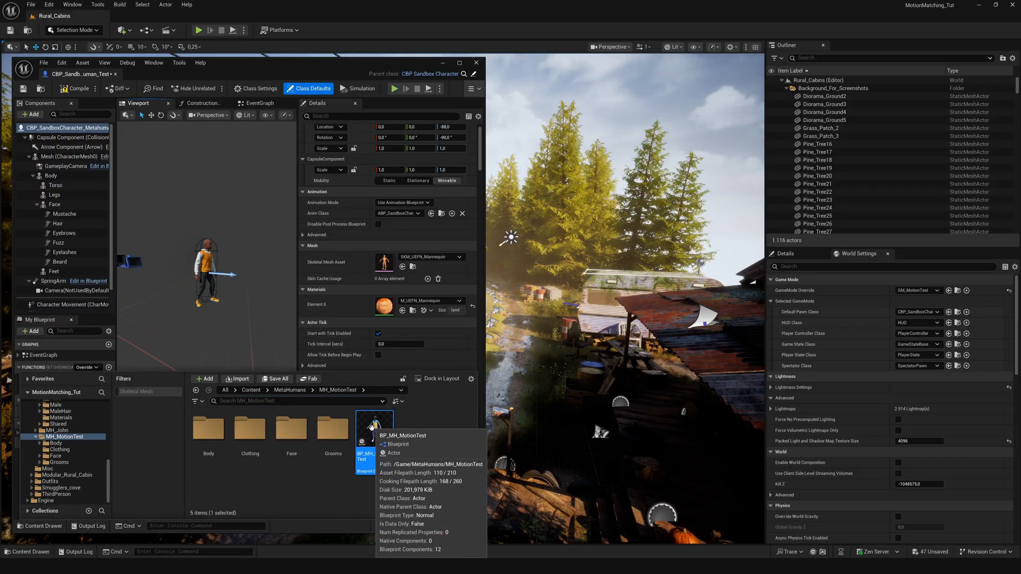
pyautogui.doubleClick(366, 427)
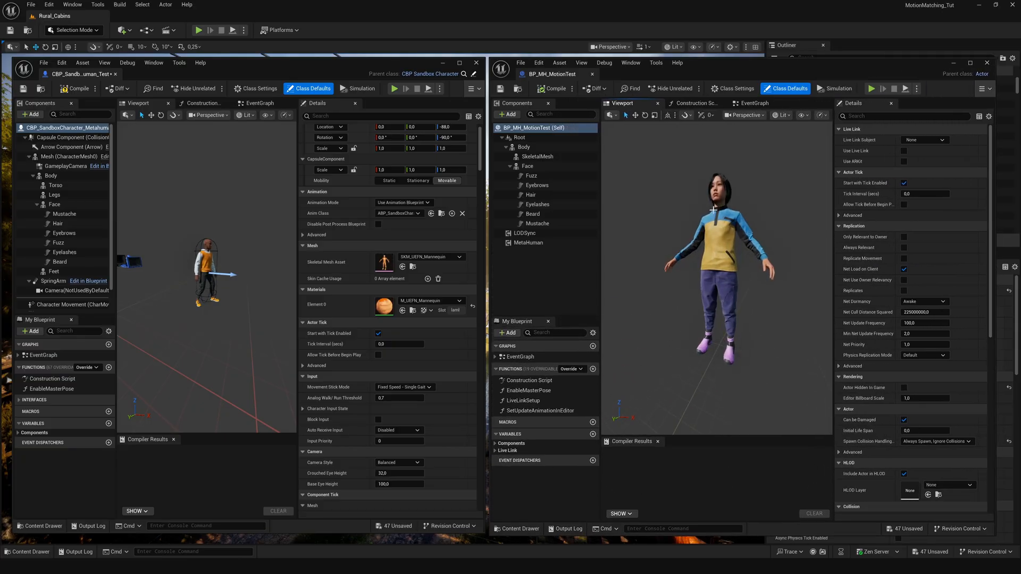
# - Set MI_Body_Baked as Element 0 material on the sandbox Body component
pyautogui.click(51, 176)
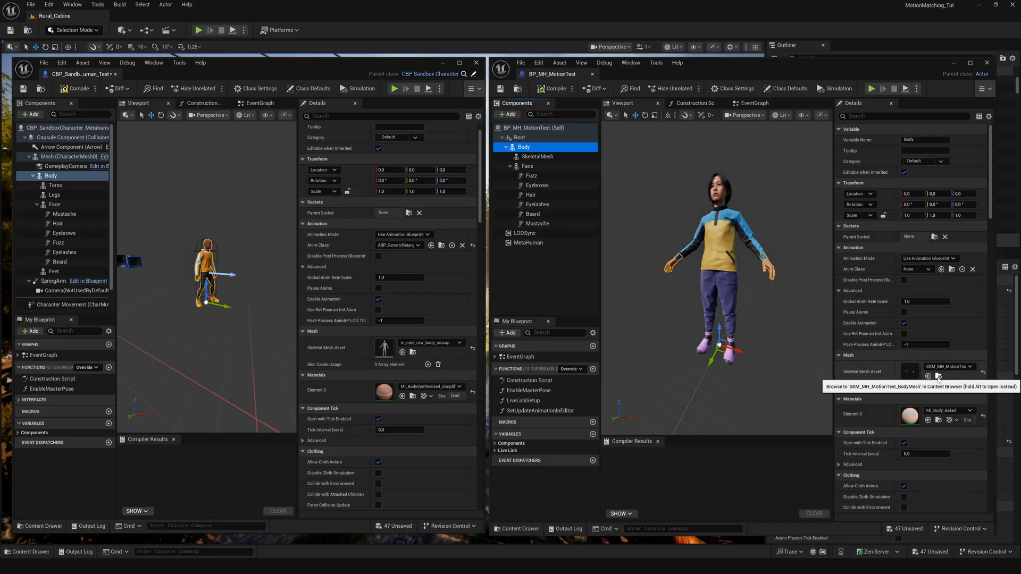
pyautogui.click(937, 376)
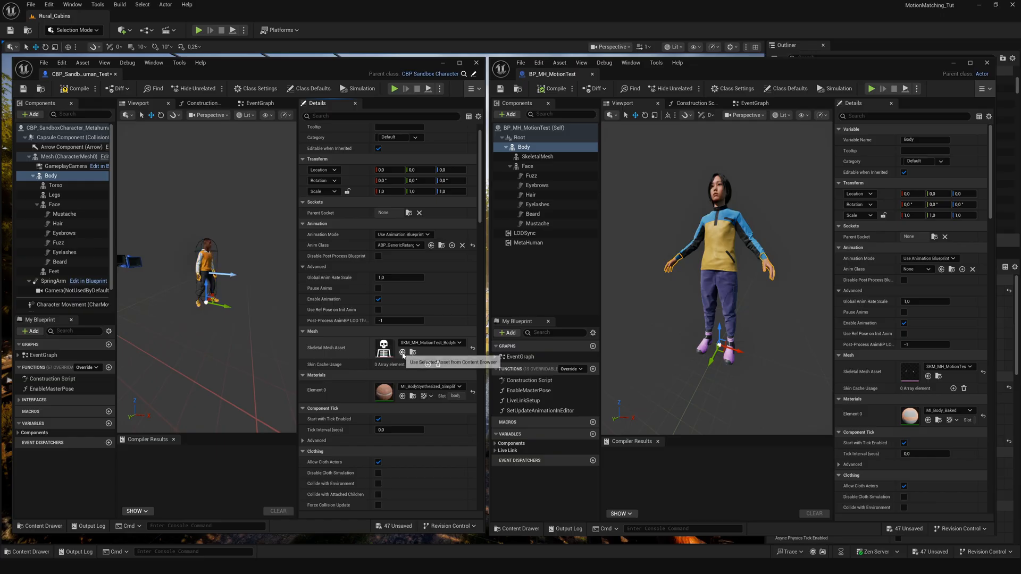
pyautogui.moveTo(412, 352)
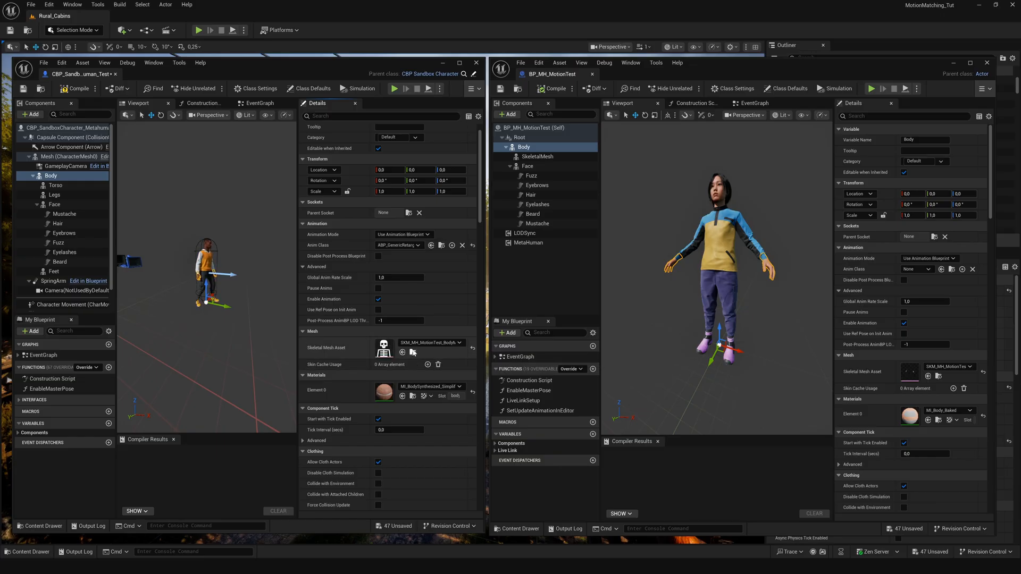
pyautogui.moveTo(936, 421)
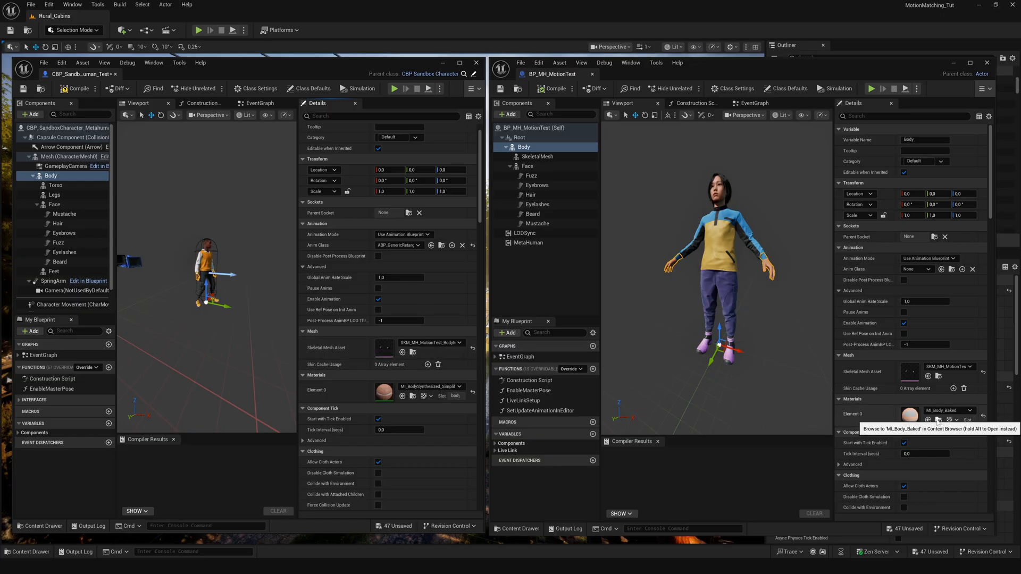
pyautogui.click(930, 419)
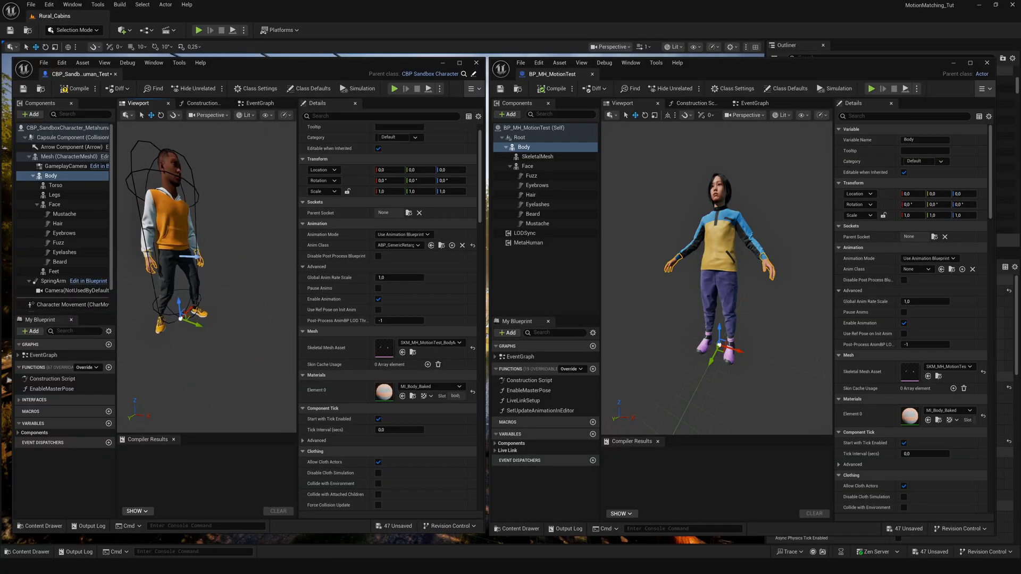
# - Give the Torso the MH_MotionTest outfit mesh and the Face SKM_MH_MotionTest_FaceMesh
pyautogui.click(537, 156)
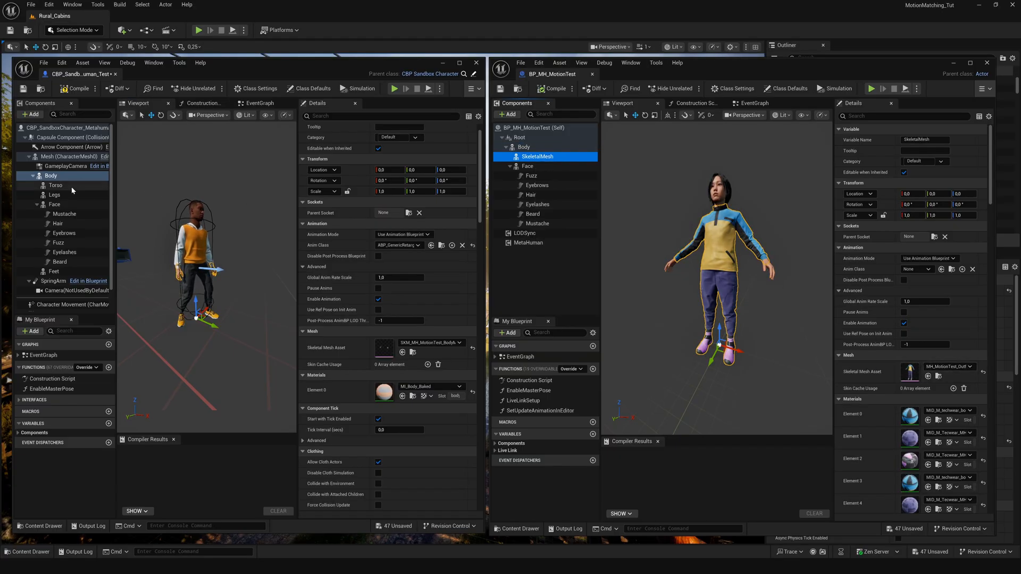
pyautogui.click(56, 185)
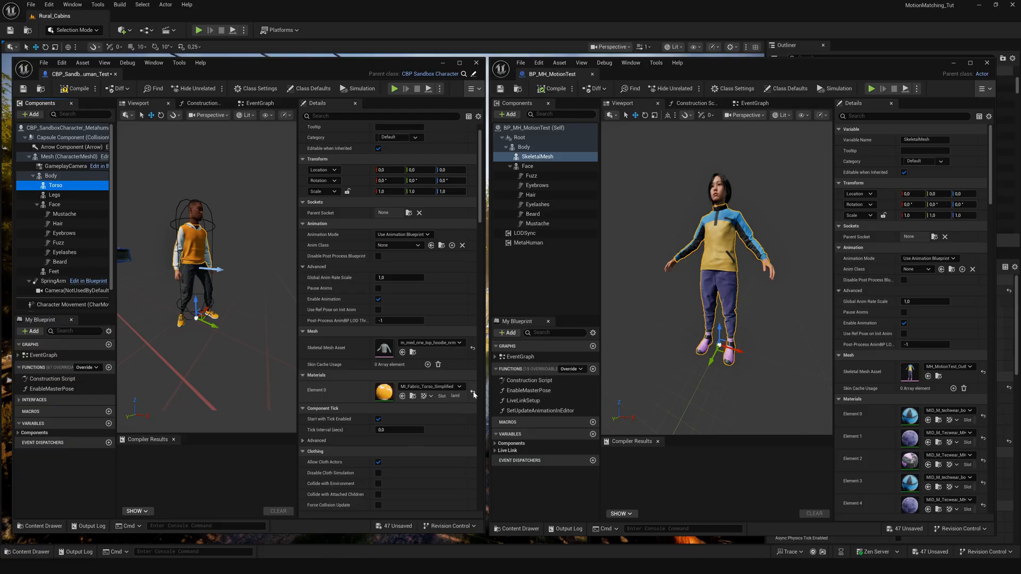
pyautogui.click(474, 395)
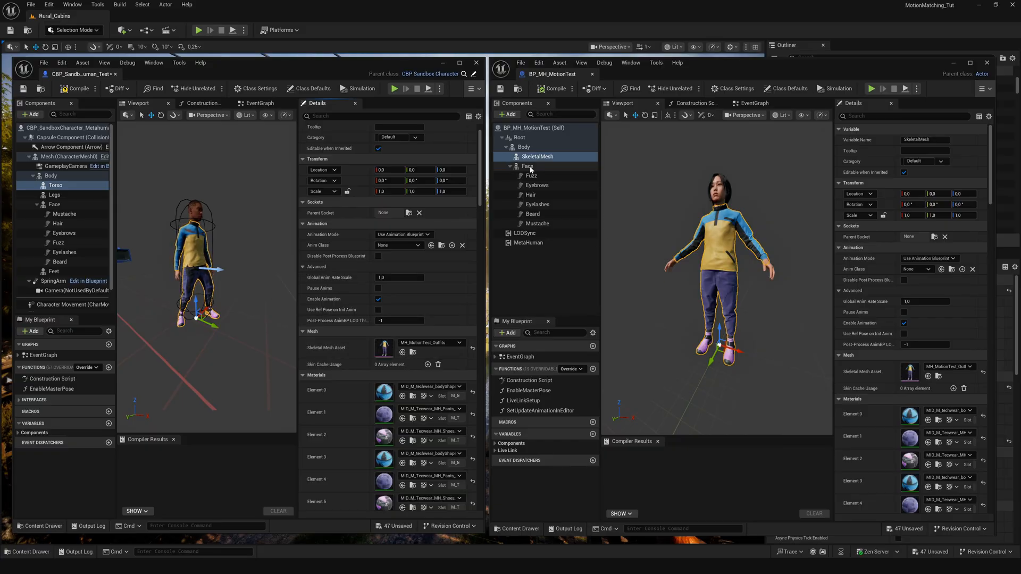
pyautogui.click(527, 166)
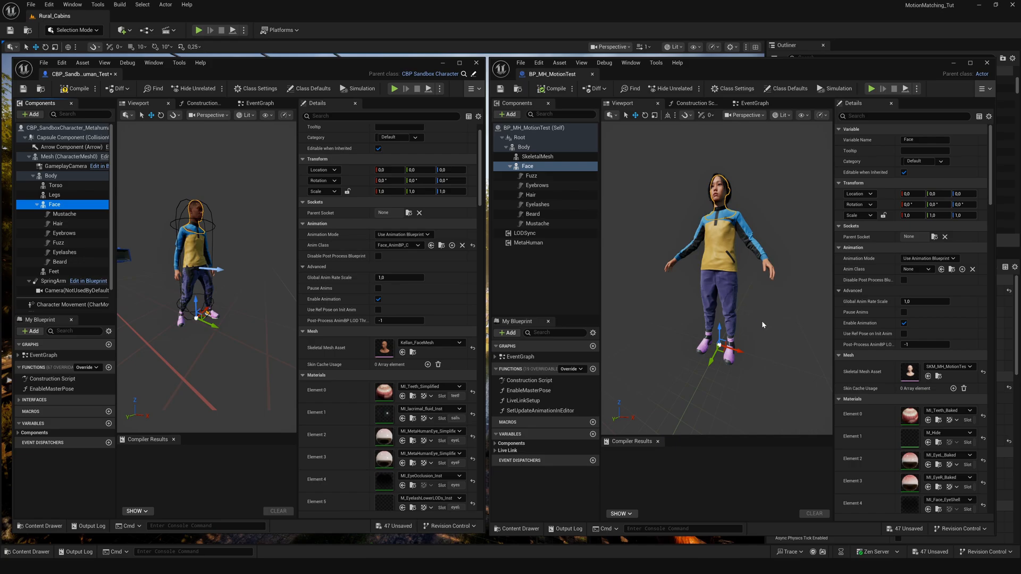
pyautogui.moveTo(938, 376)
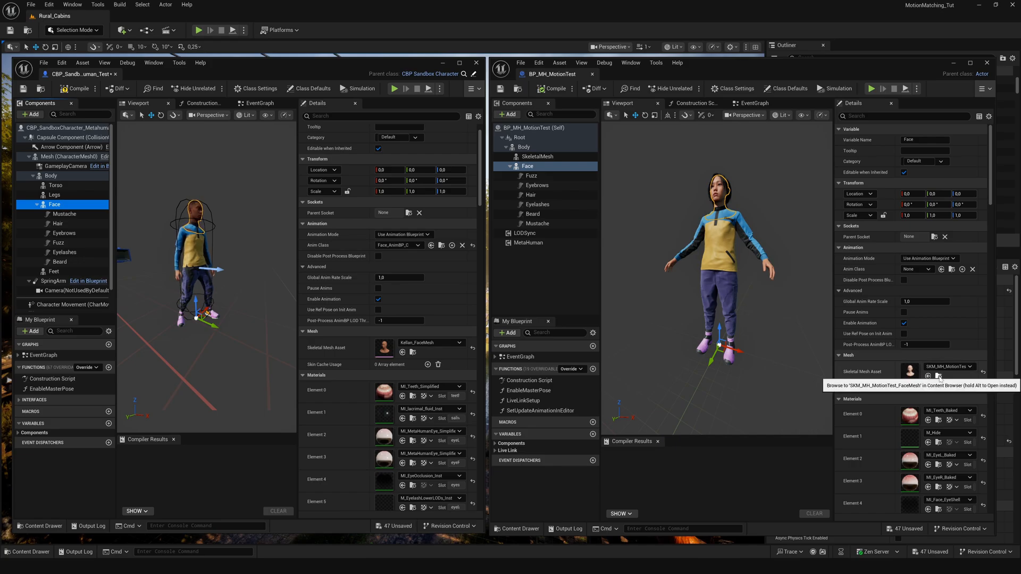
pyautogui.click(938, 376)
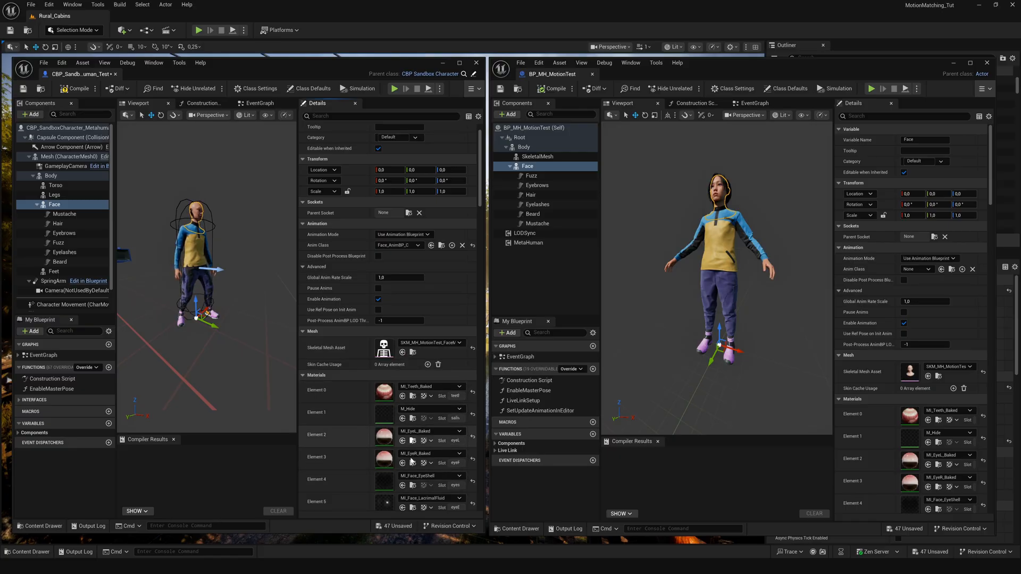
# - Match Hair, Eyebrows and Eyelashes grooms to BP_MH_MotionTest and set Mustache groom to None
pyautogui.click(58, 223)
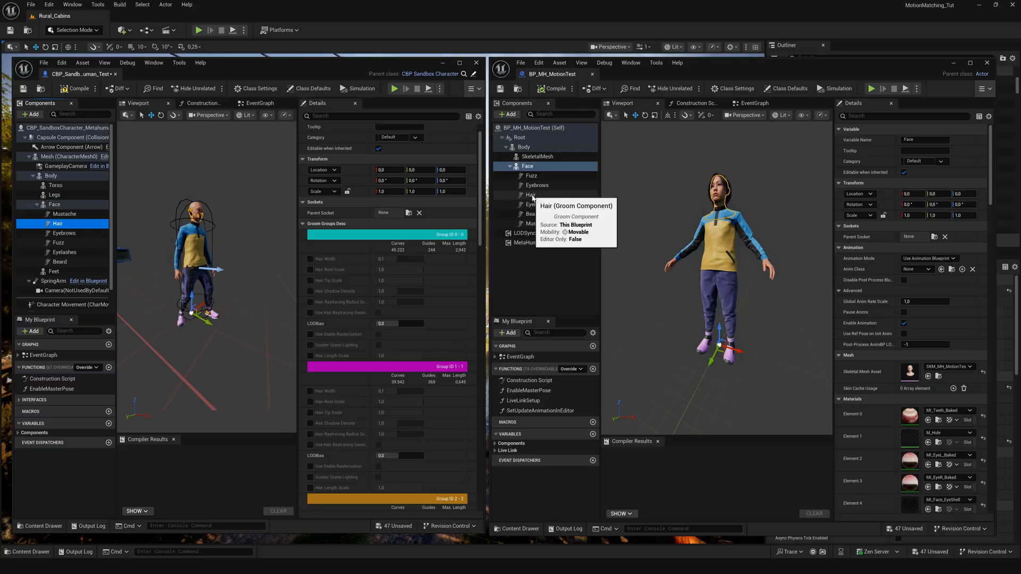
pyautogui.click(531, 194)
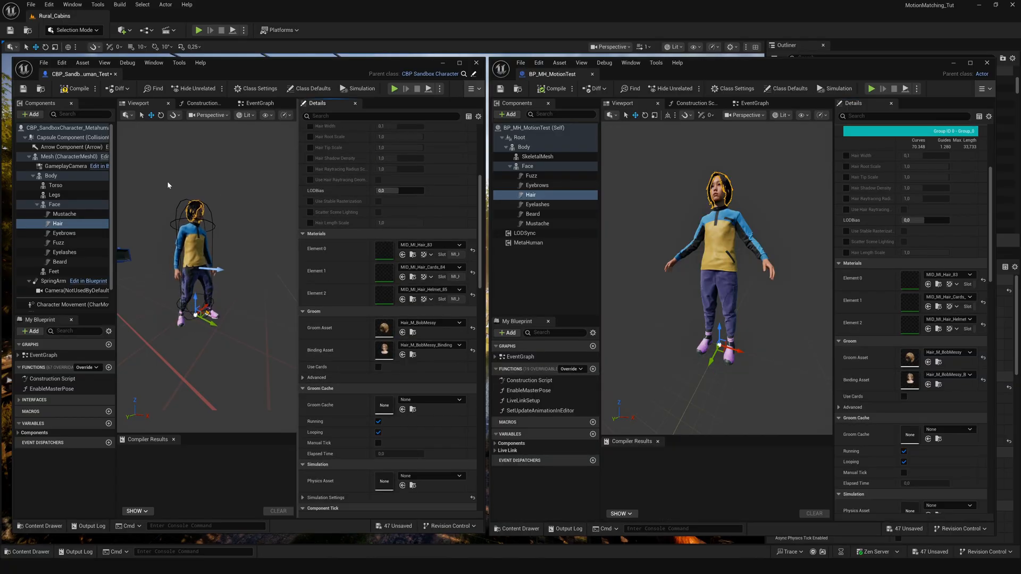
pyautogui.click(64, 233)
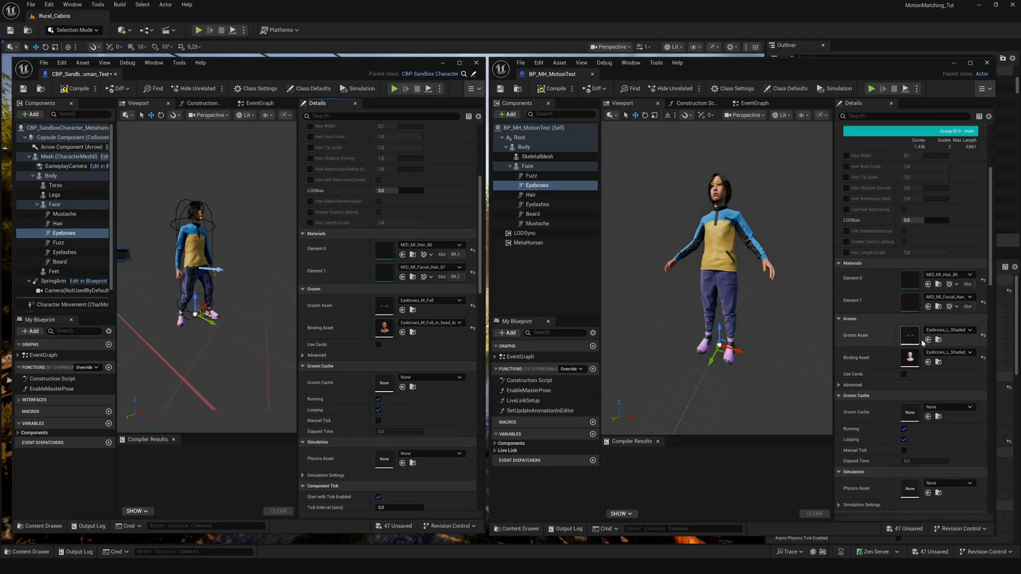
pyautogui.click(65, 252)
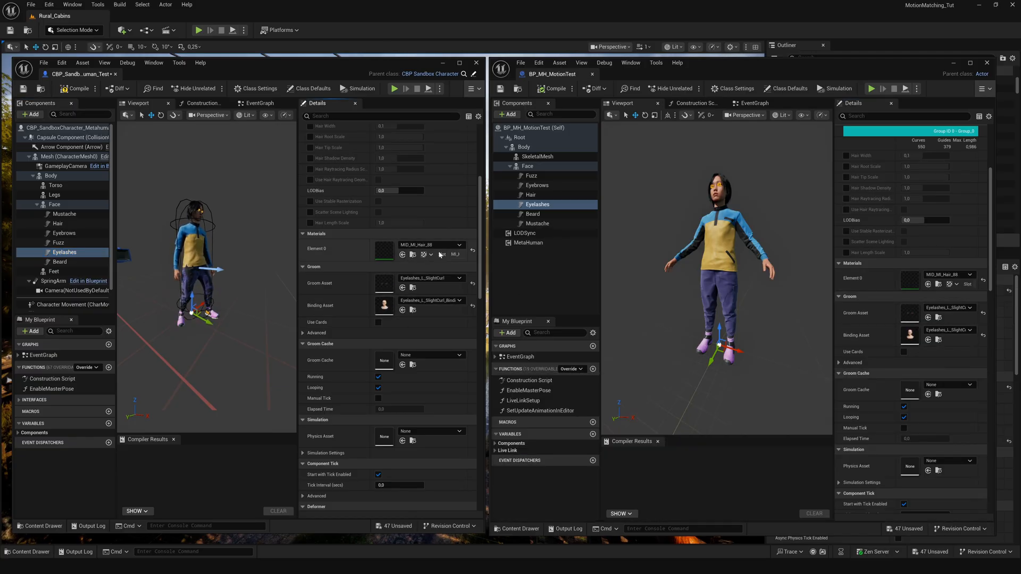
pyautogui.click(59, 261)
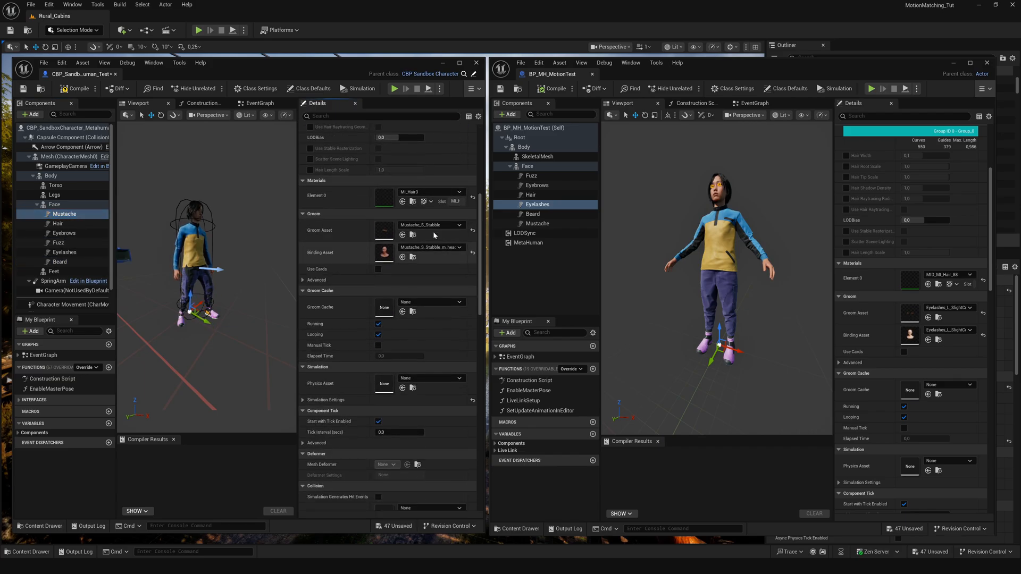
pyautogui.scroll(-3)
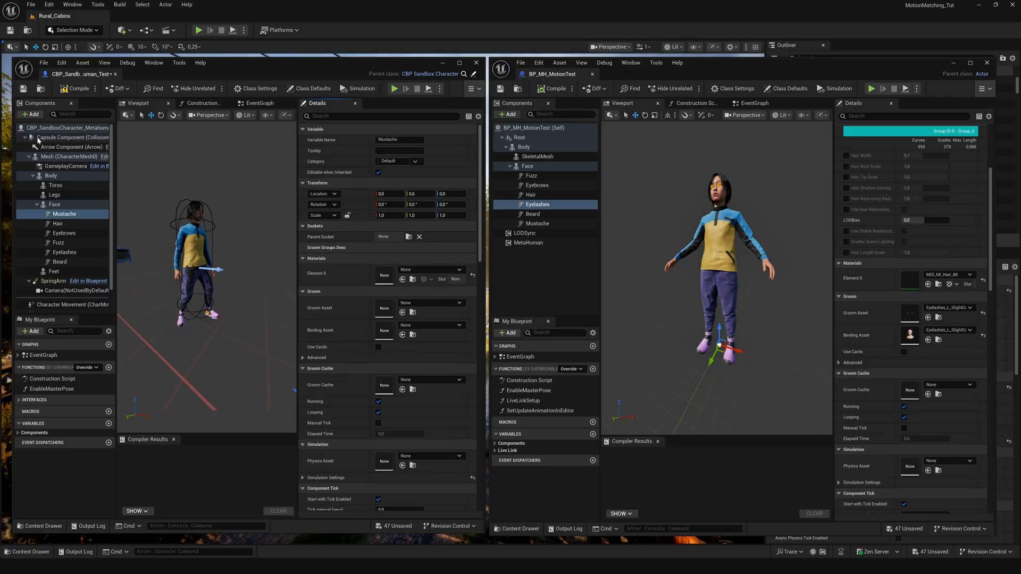
# - Uncheck Visible on Legs and Feet, compile the sandbox blueprint, and close its editors
pyautogui.click(55, 194)
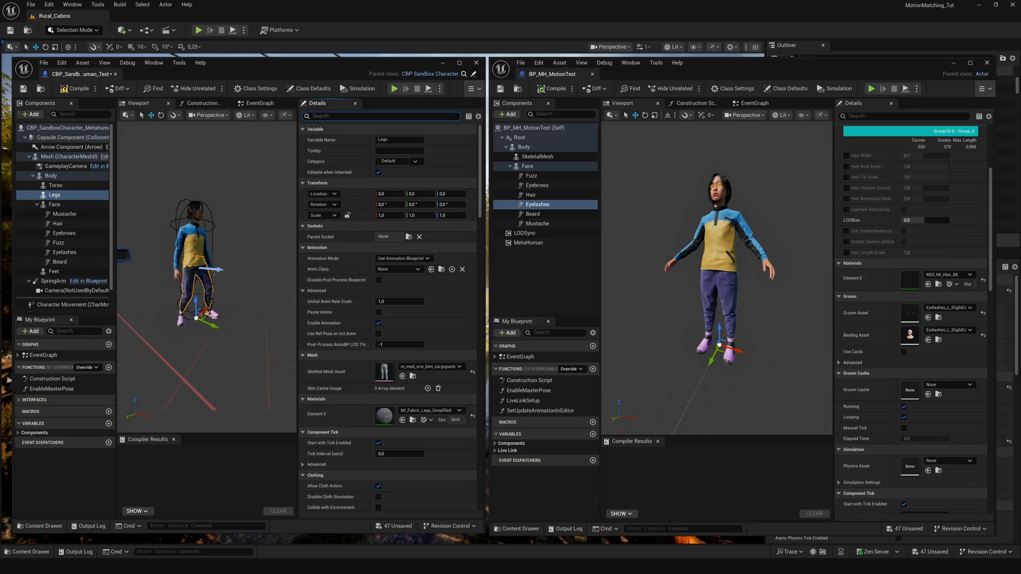
pyautogui.write('visib')
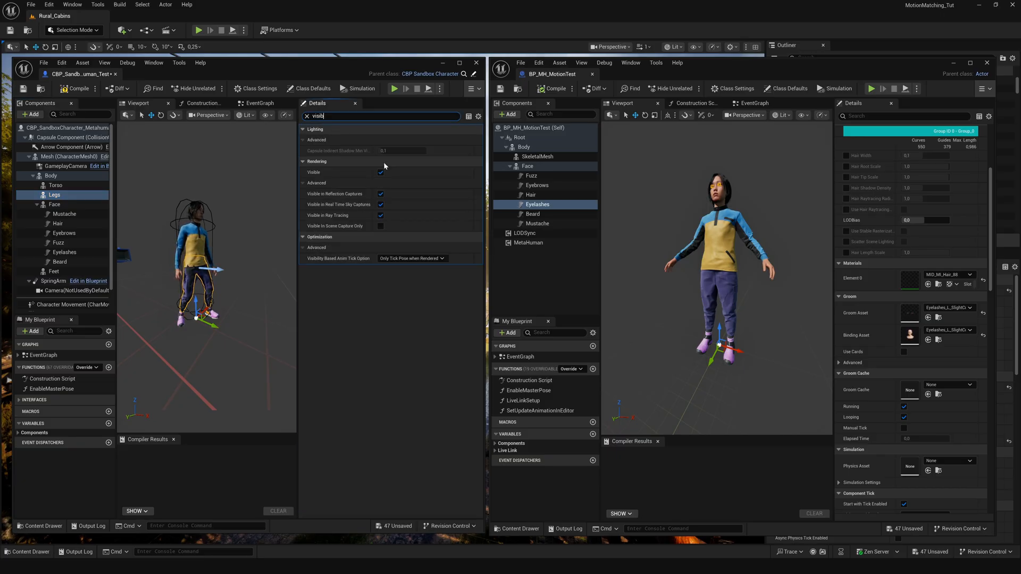
pyautogui.click(380, 172)
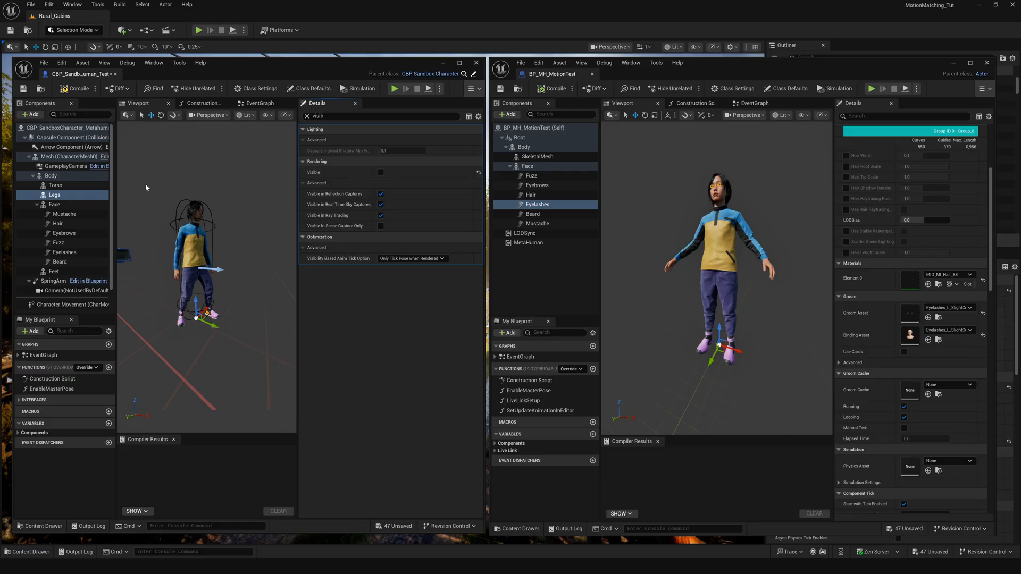
pyautogui.click(54, 270)
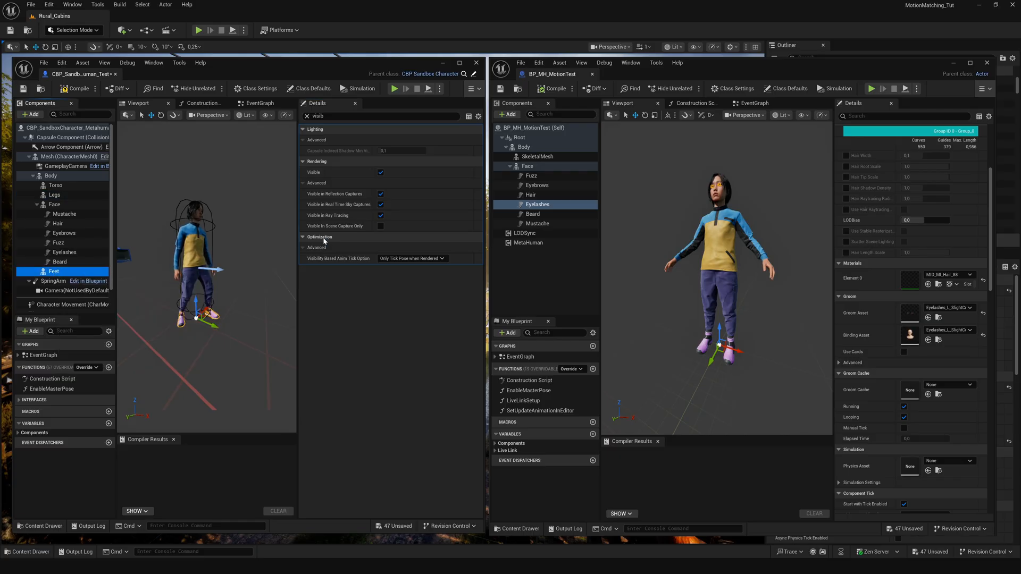
pyautogui.click(381, 172)
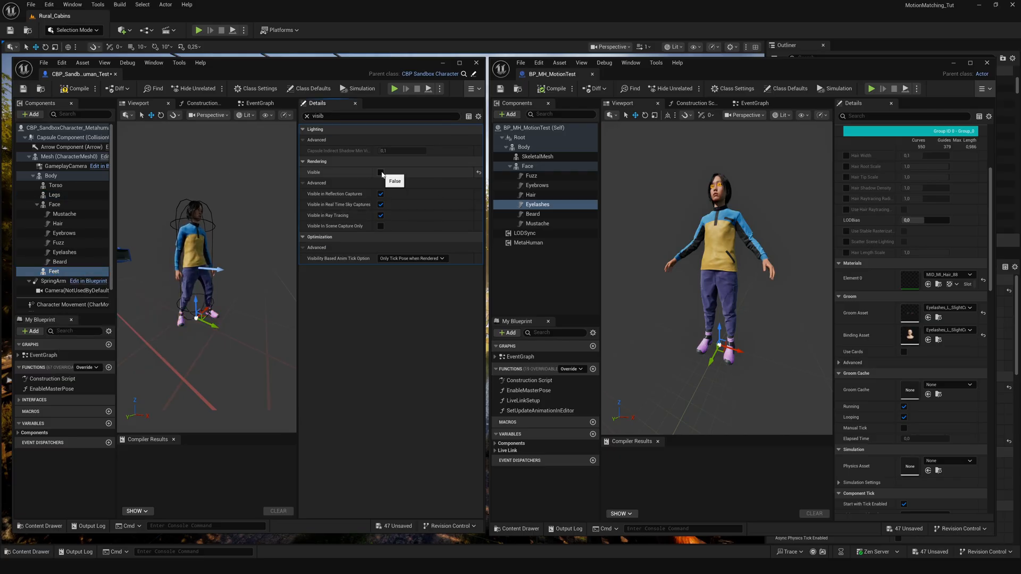
pyautogui.click(381, 172)
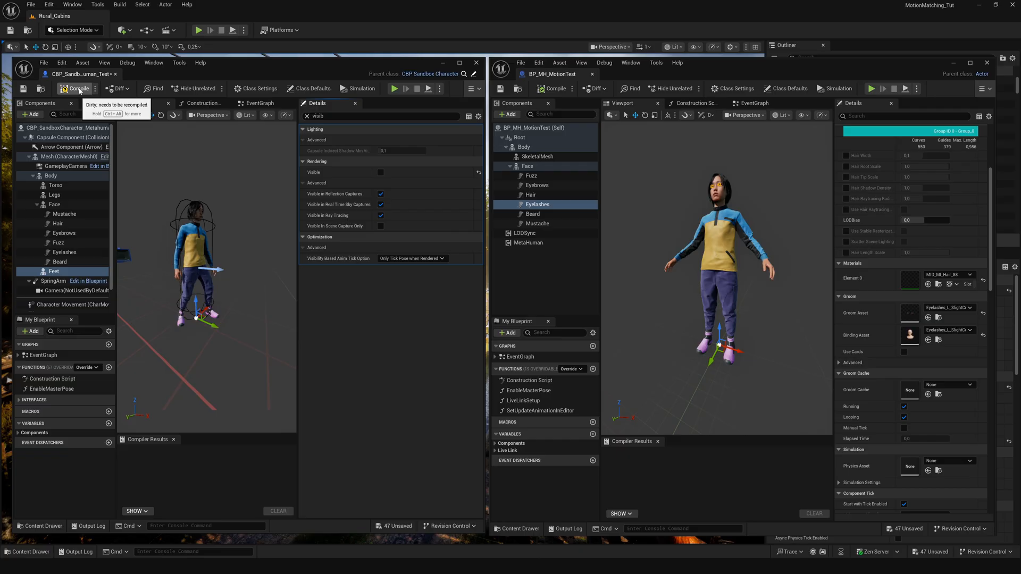
pyautogui.click(76, 87)
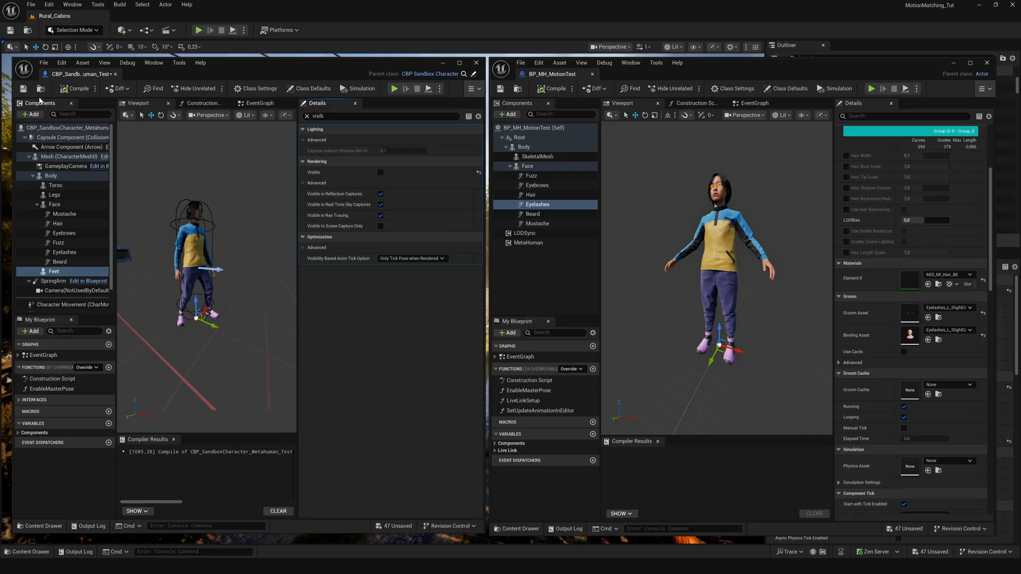
pyautogui.click(24, 89)
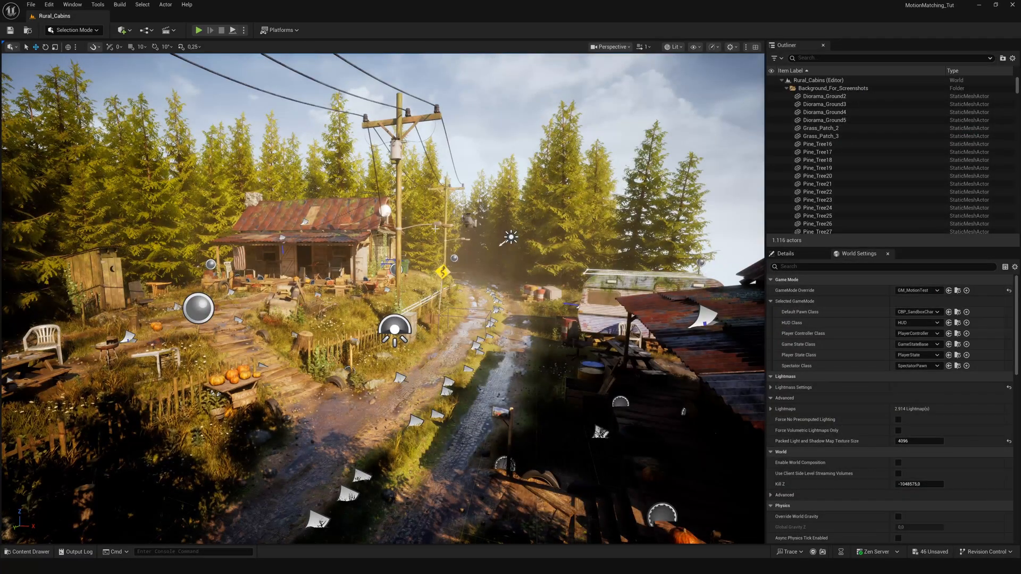
# - Play the Rural_Cabins level in editor with CBP_SandboxCharacter as the pawn
pyautogui.click(26, 551)
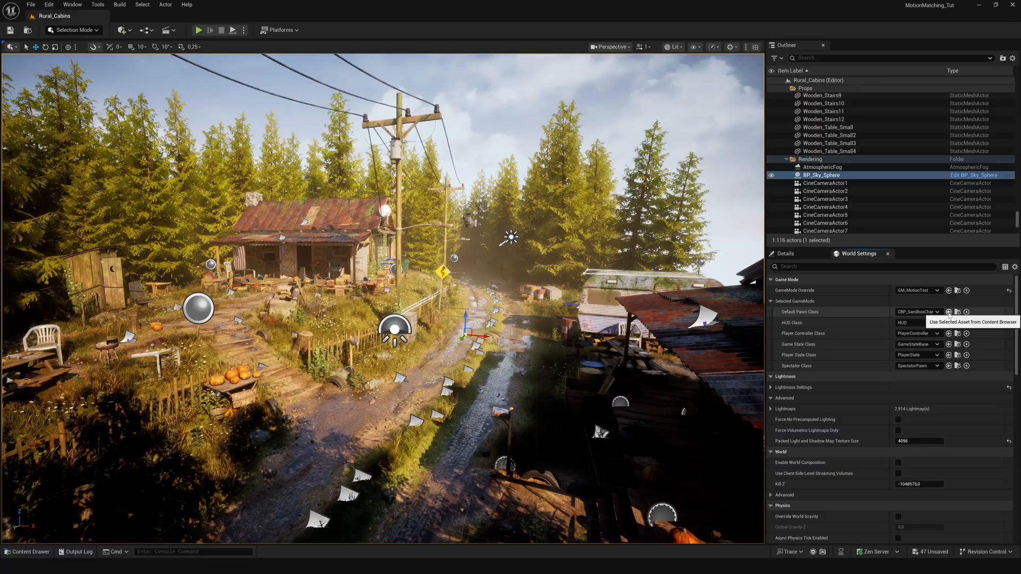
pyautogui.click(198, 30)
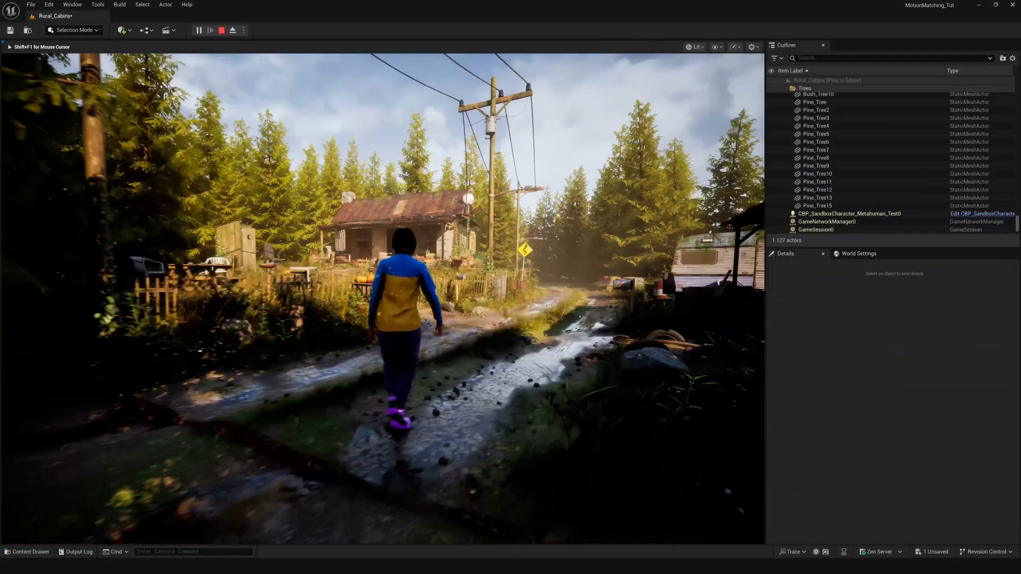